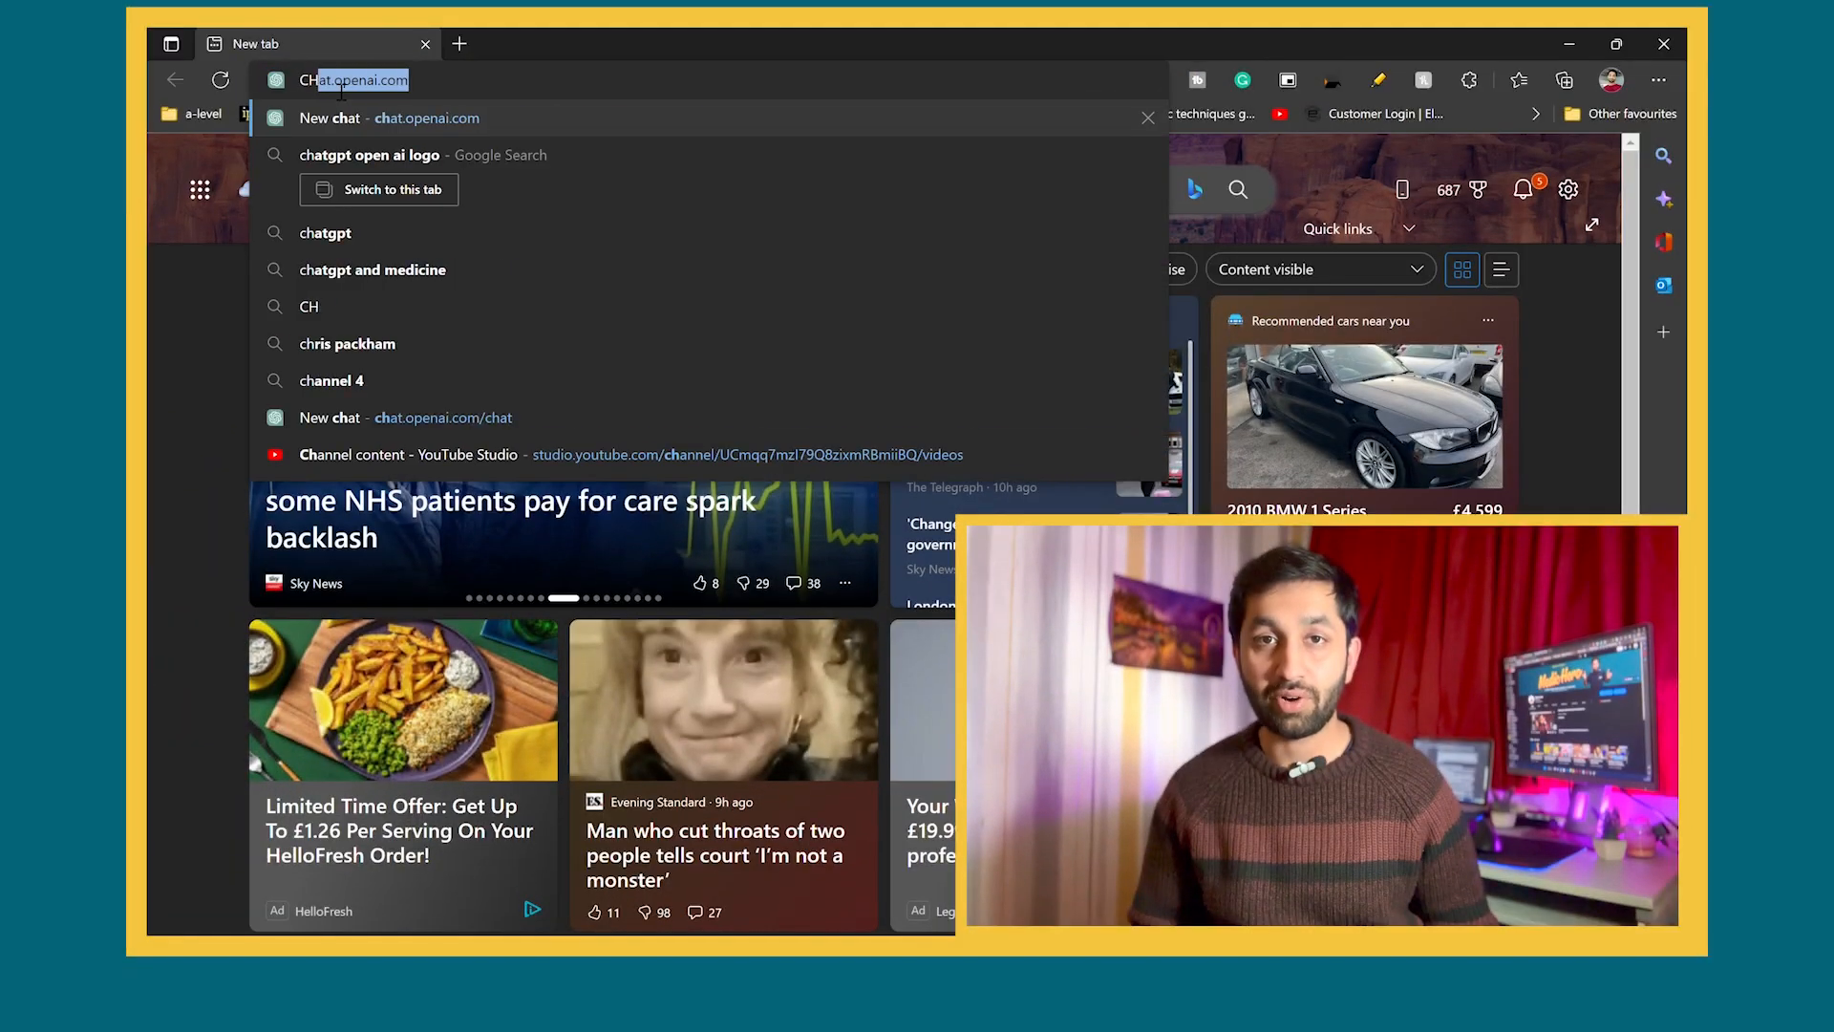
# Go to chat.openai.com from the address bar
pyautogui.press('Enter')
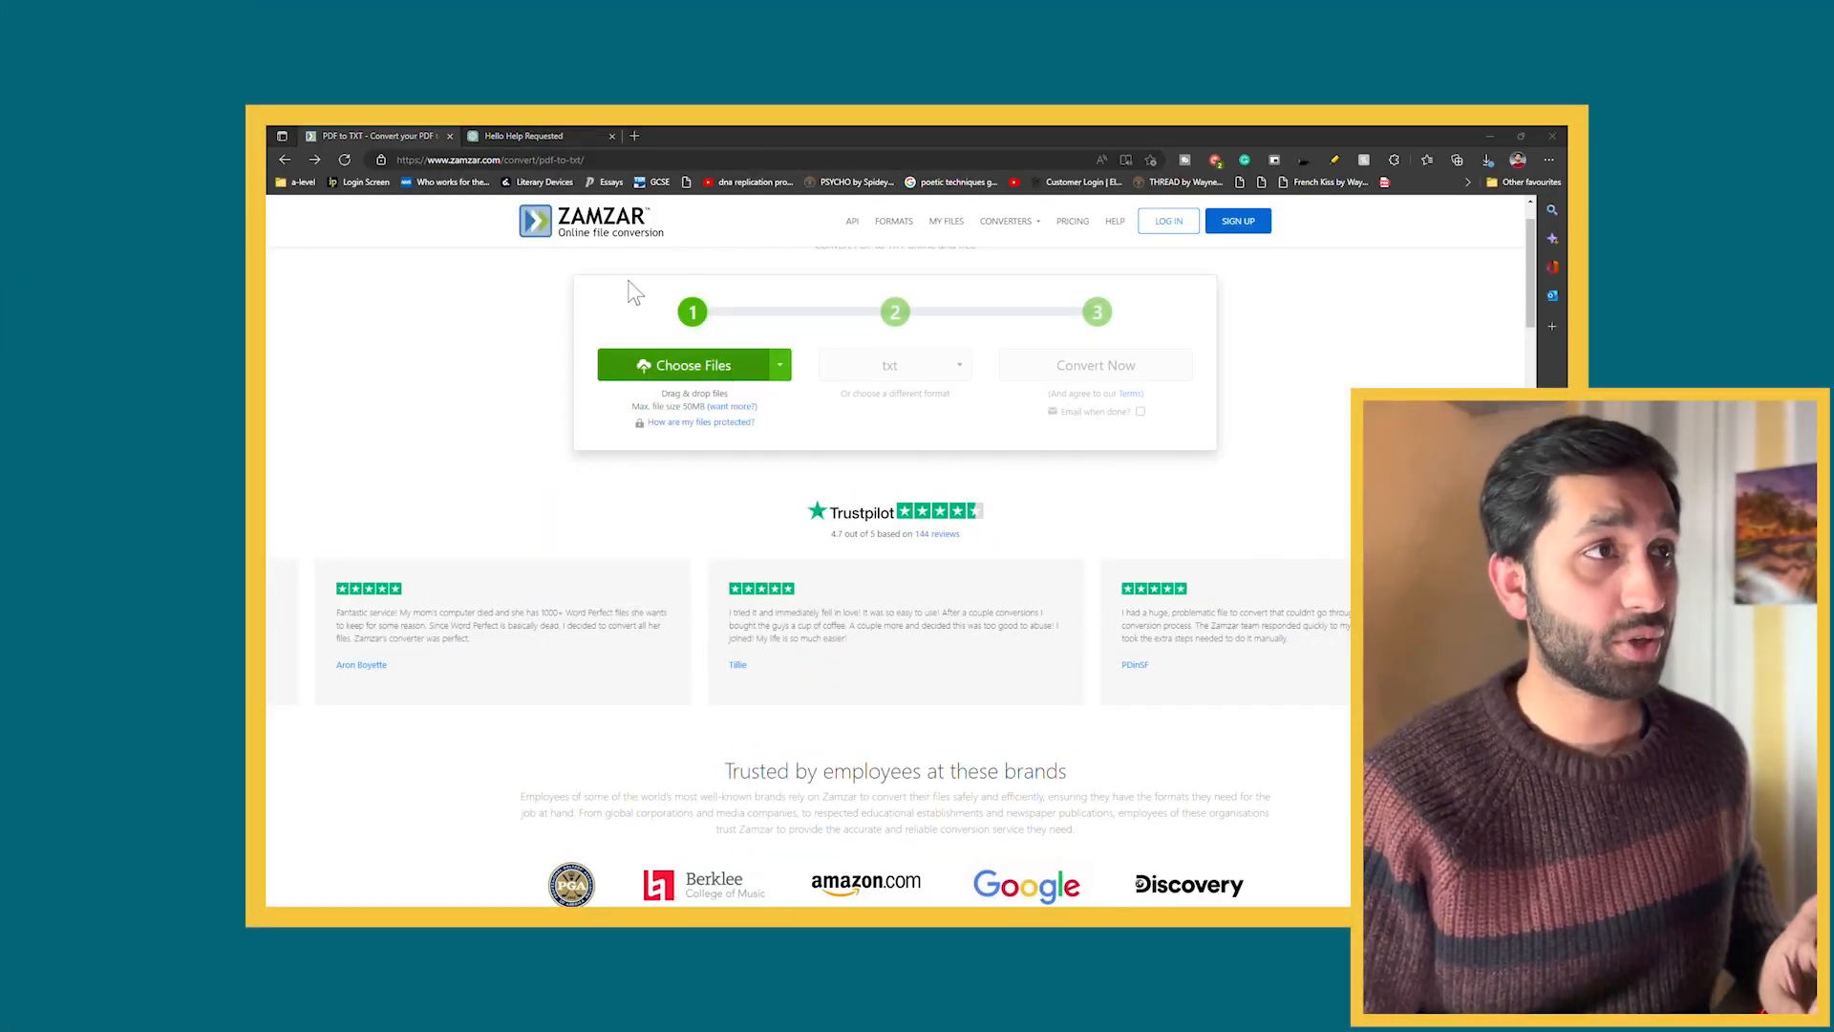
# Upload Y3-Tudors-PowerPoint.pdf to Zamzar and start the conversion to txt
pyautogui.click(694, 365)
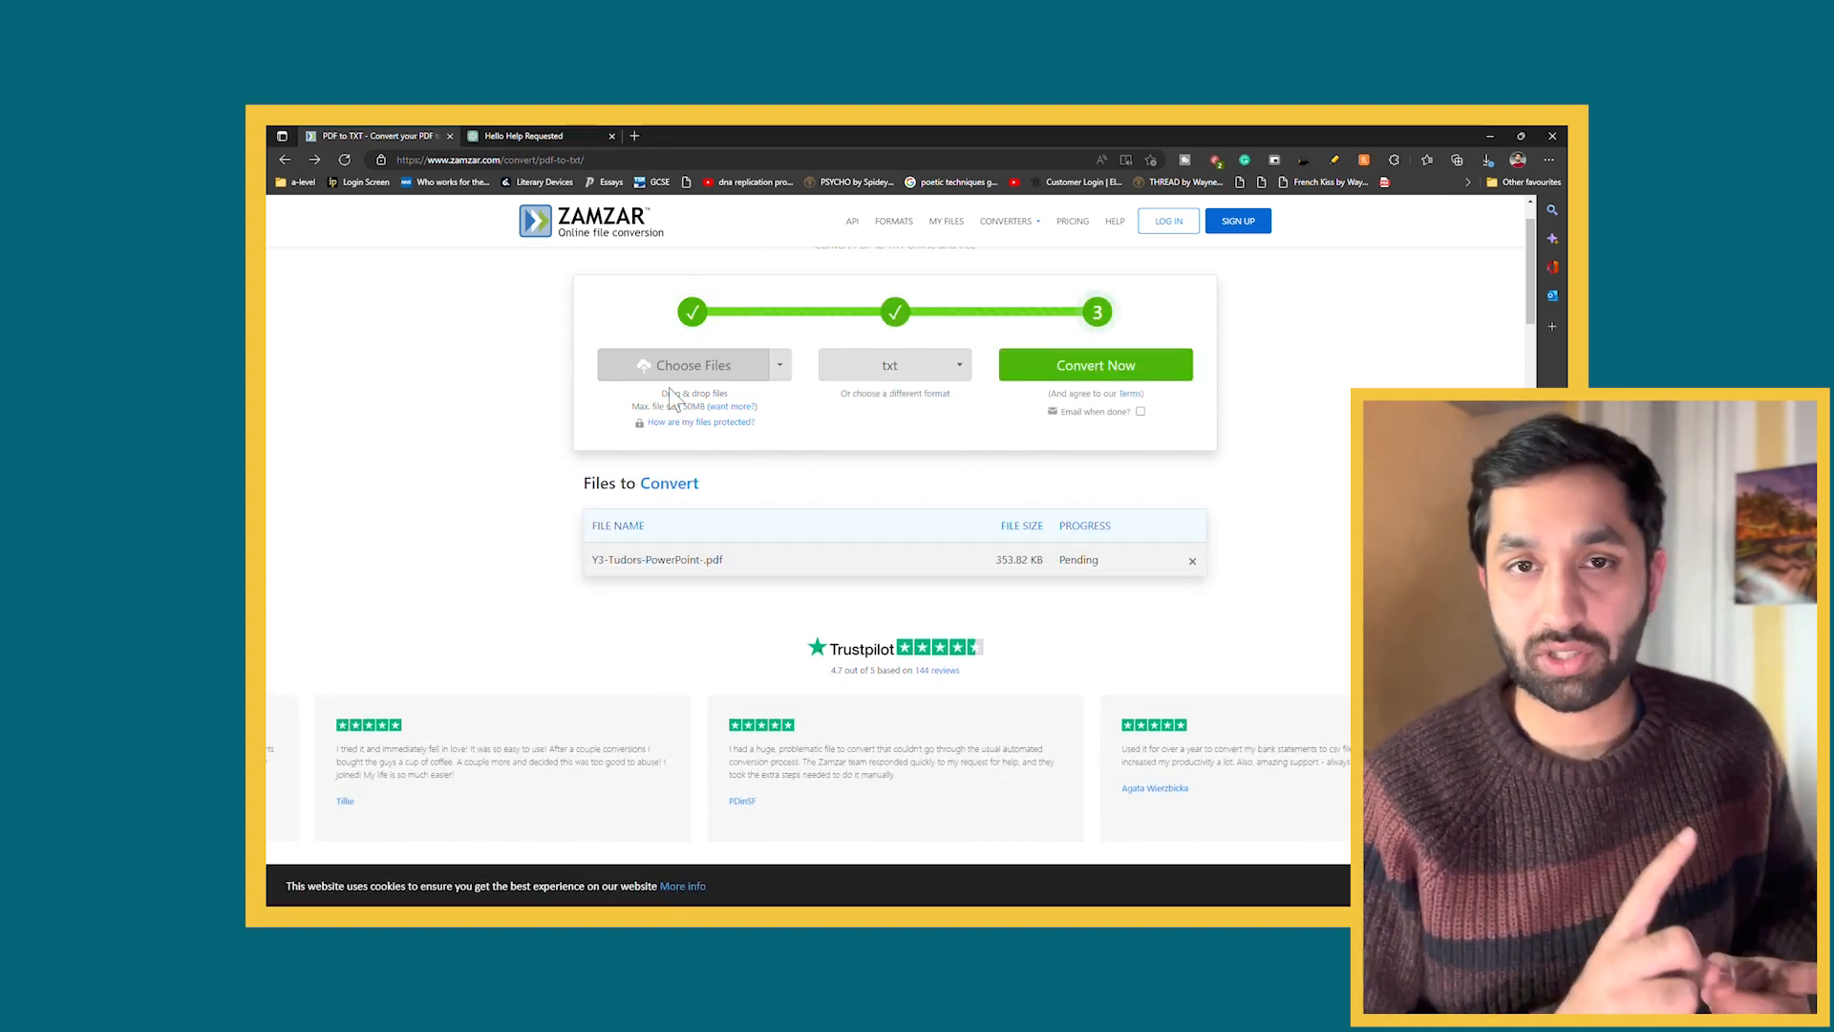
pyautogui.click(1096, 365)
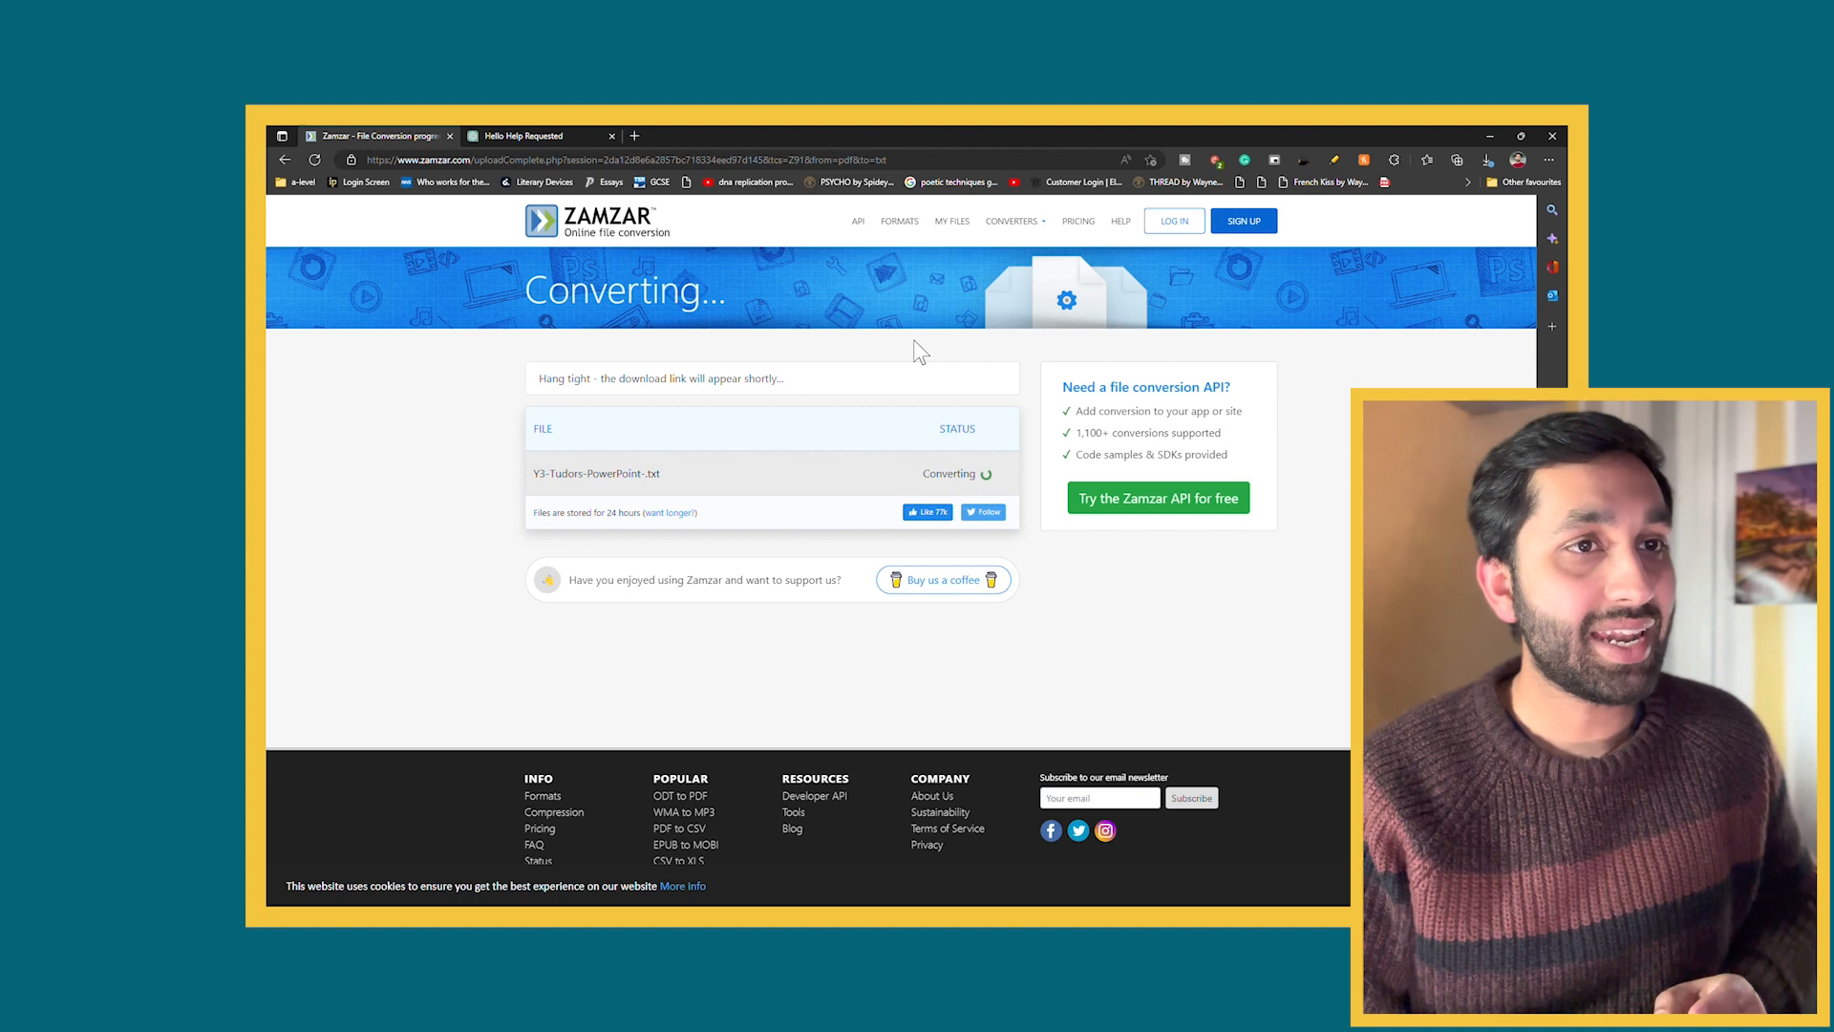
pyautogui.click(534, 136)
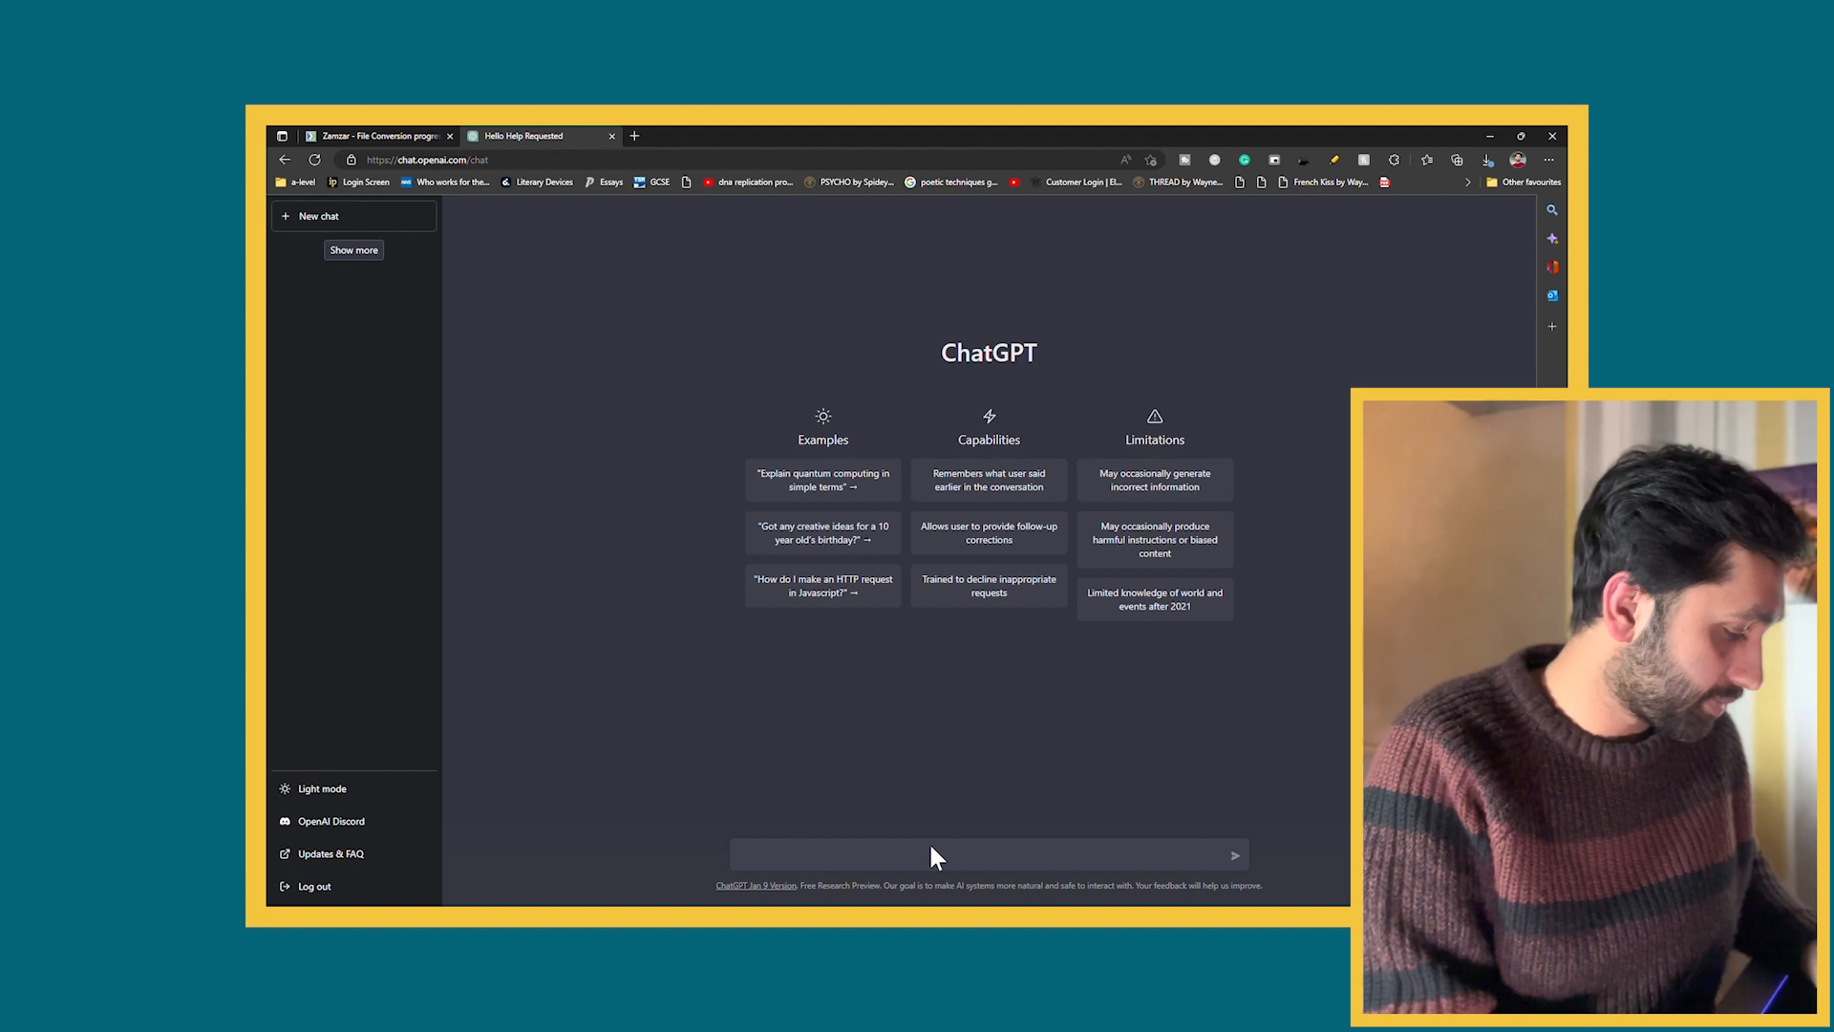
# Write 'please convert the text below into a csv format with questions and a...' in the new chat
pyautogui.write('please can you conver')
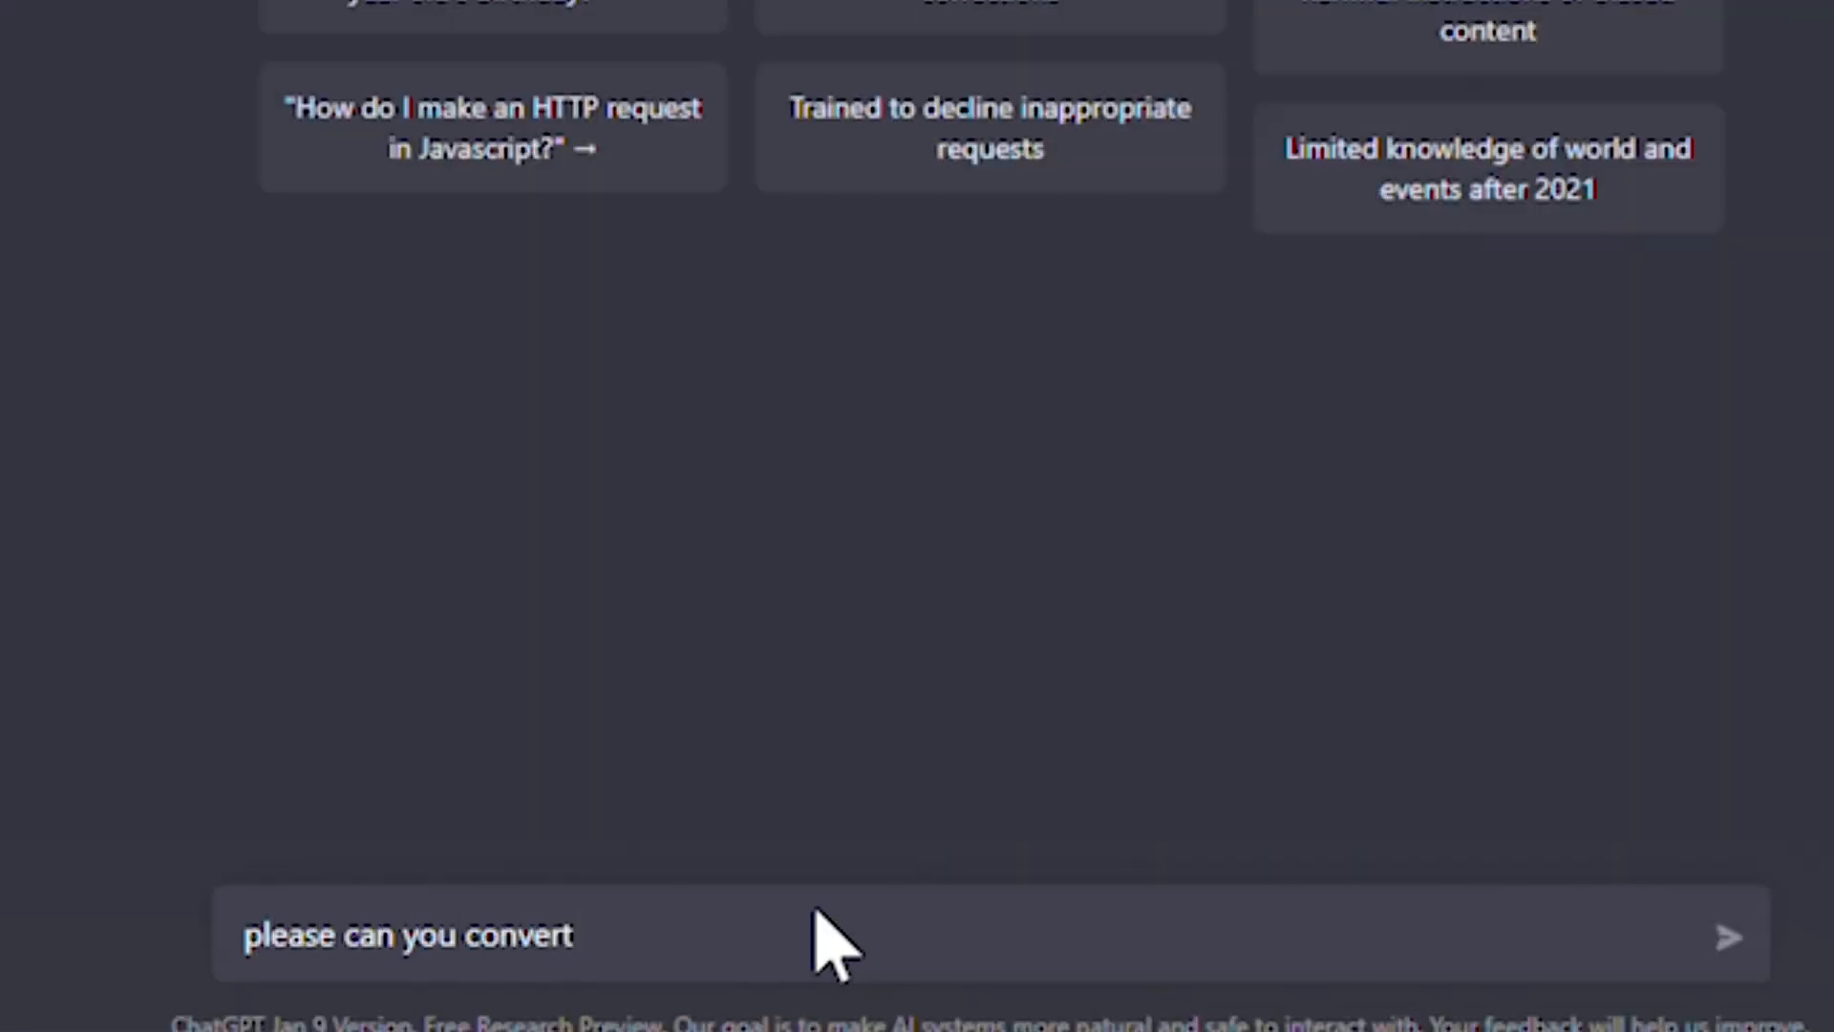
pyautogui.write('the text below')
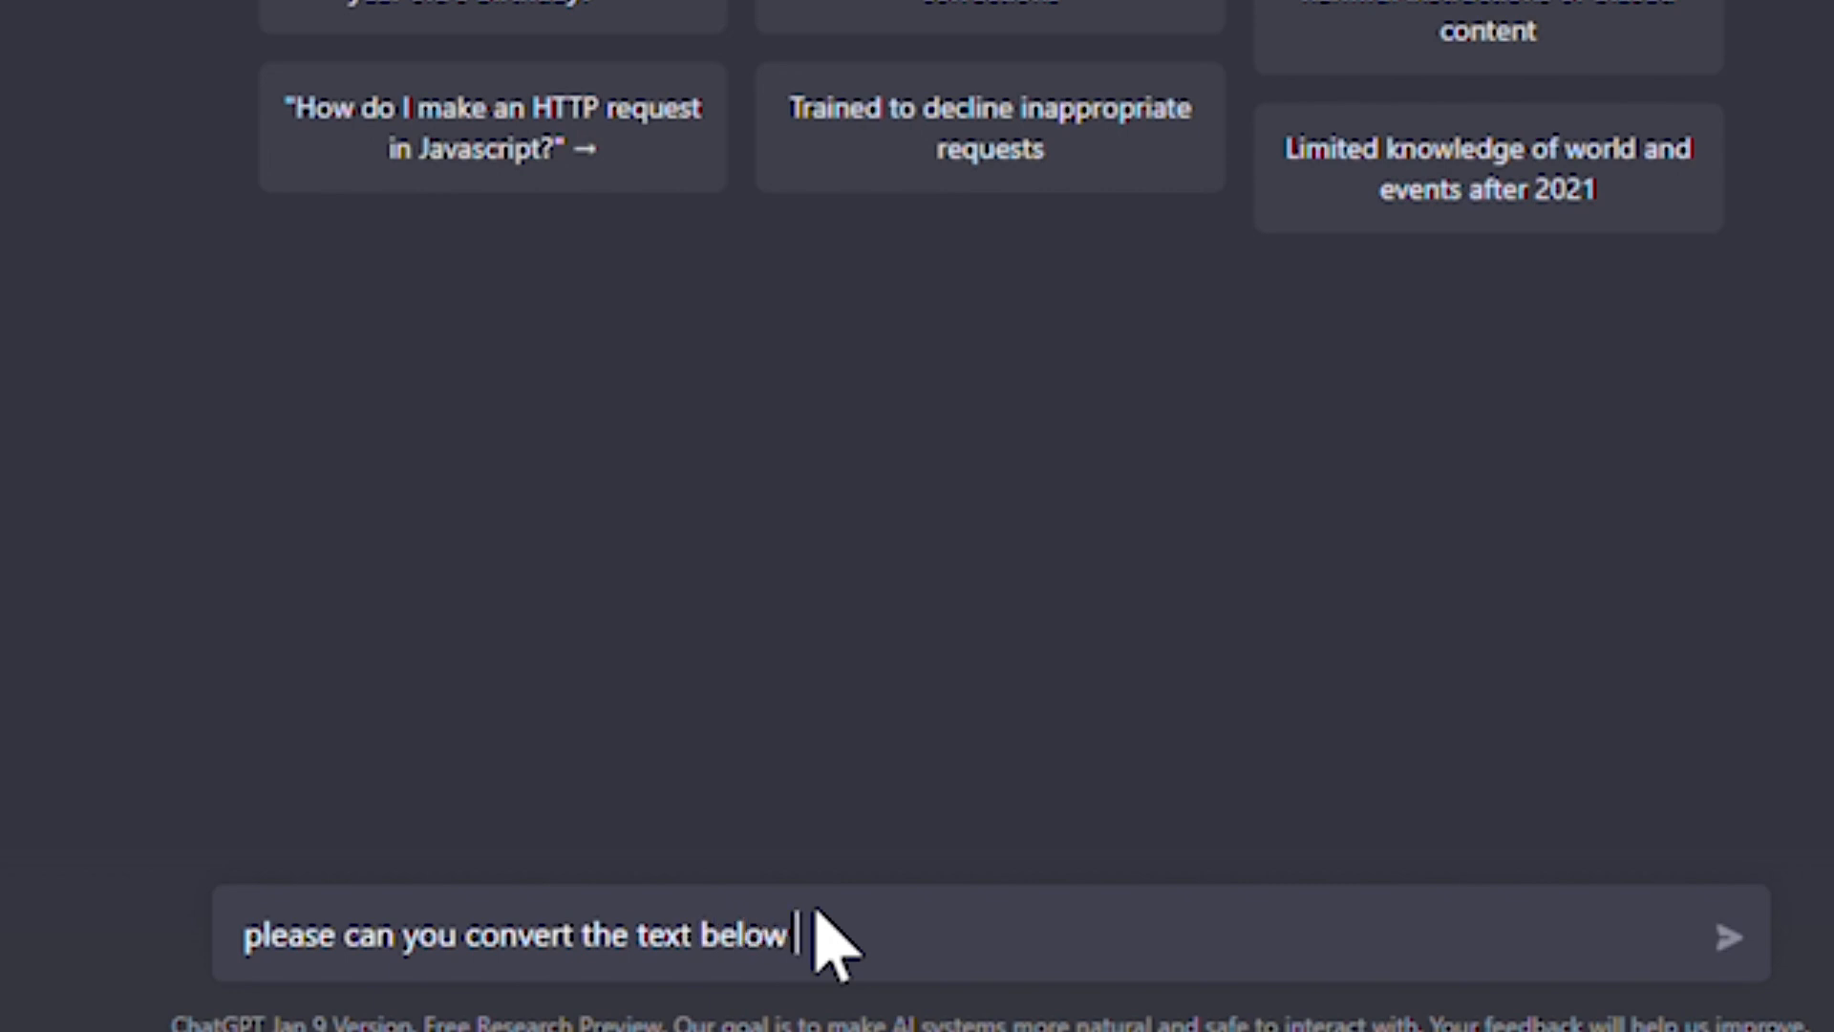
pyautogui.write('into a cs')
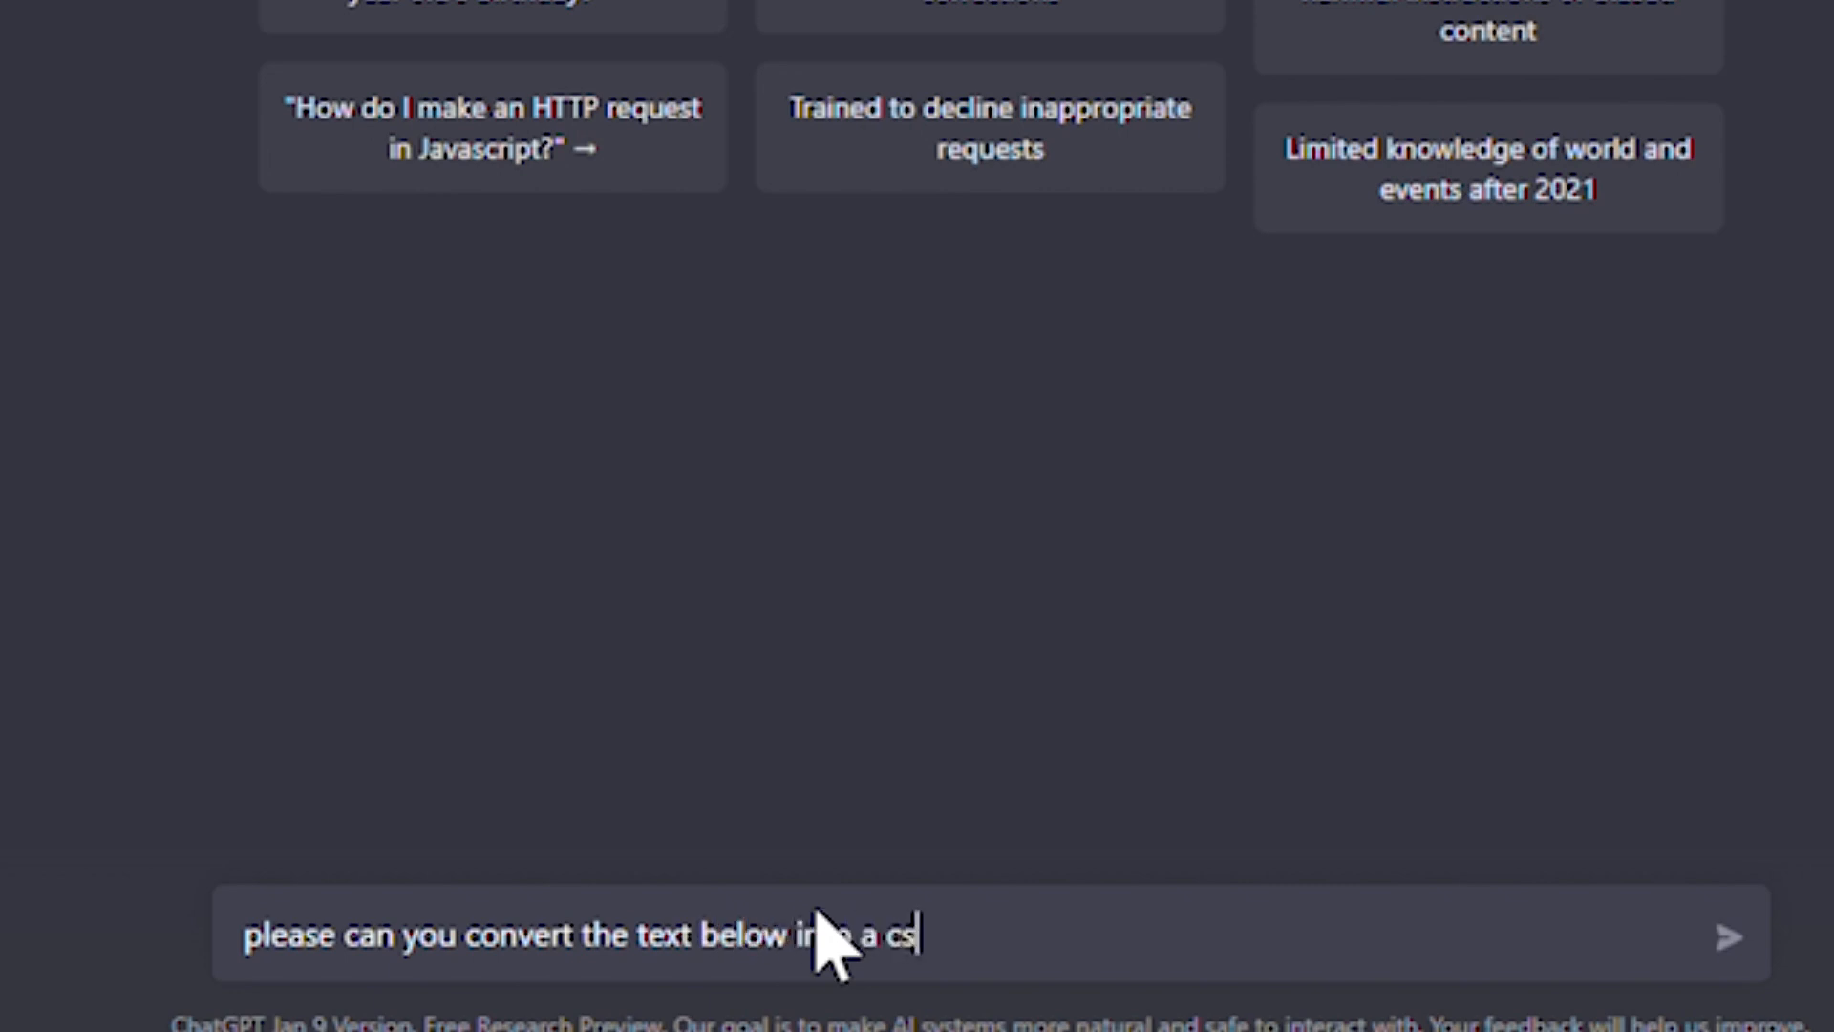
pyautogui.write('v format with')
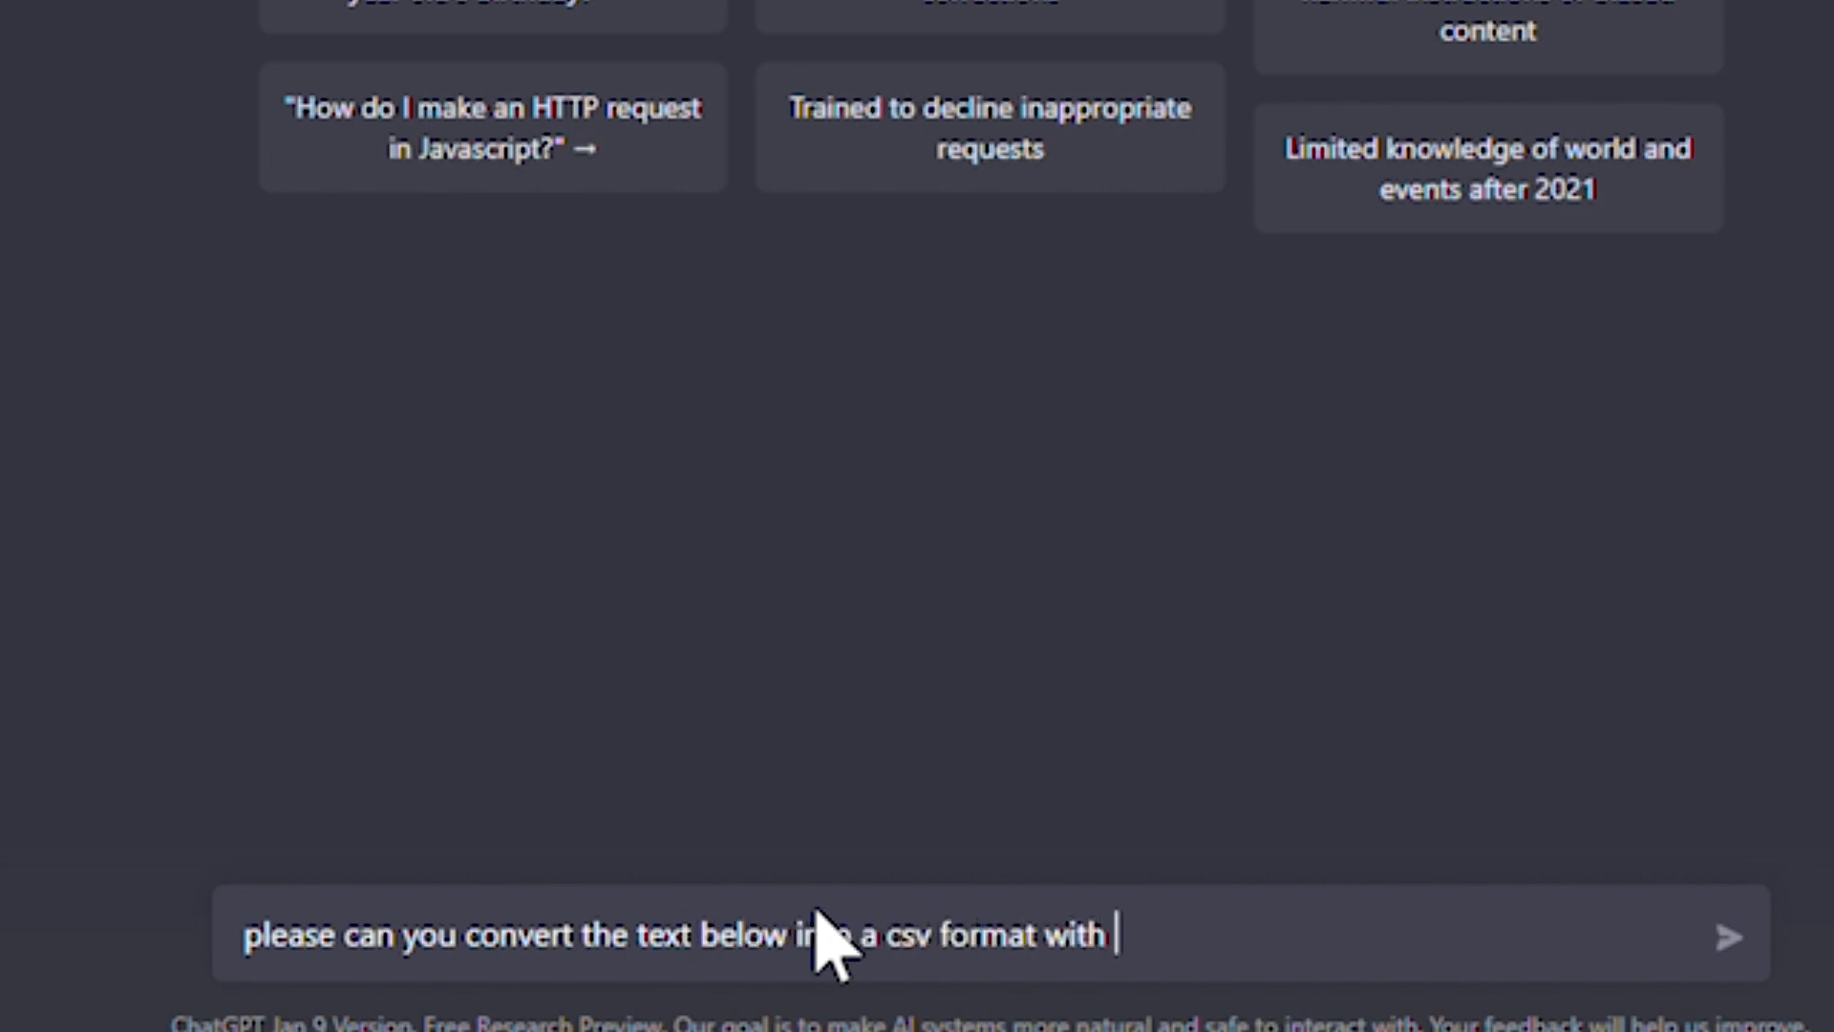
pyautogui.write('questions and a')
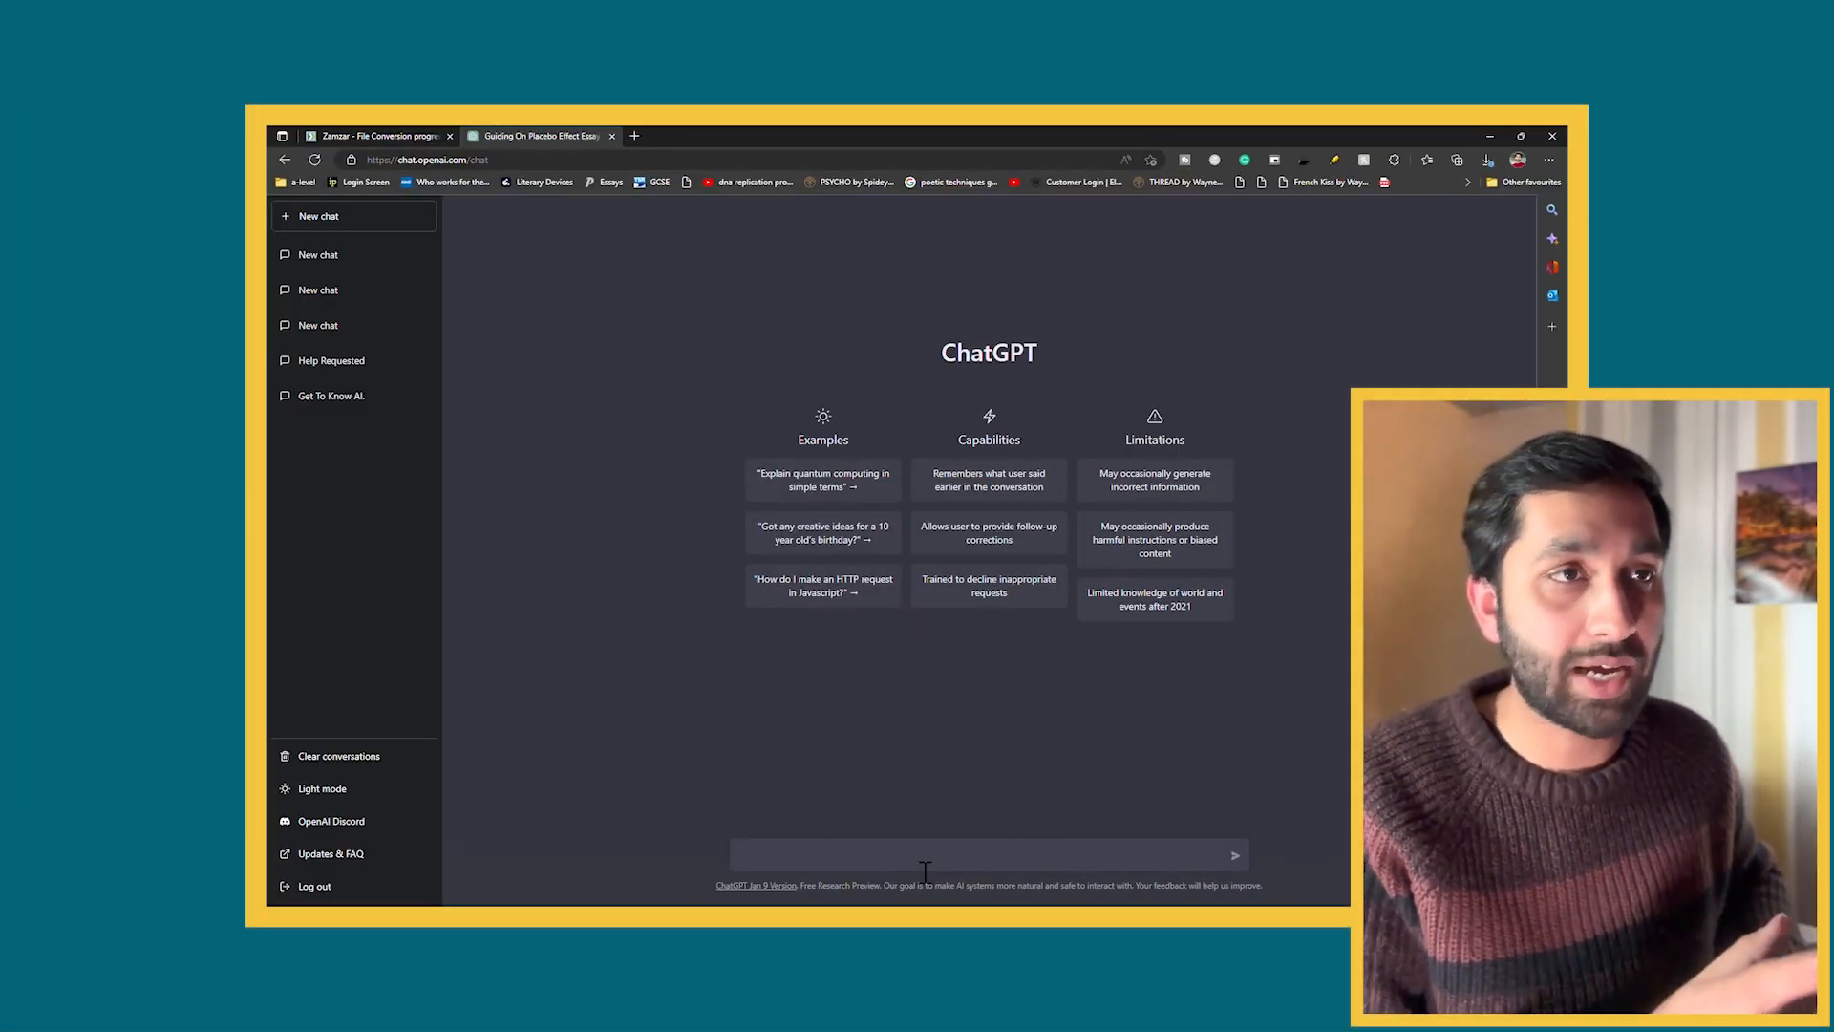
# Send a role-play prompt: a patient who has heart disease and smokes, to be interviewed
pyautogui.write('hi please can you pretend to be a patient')
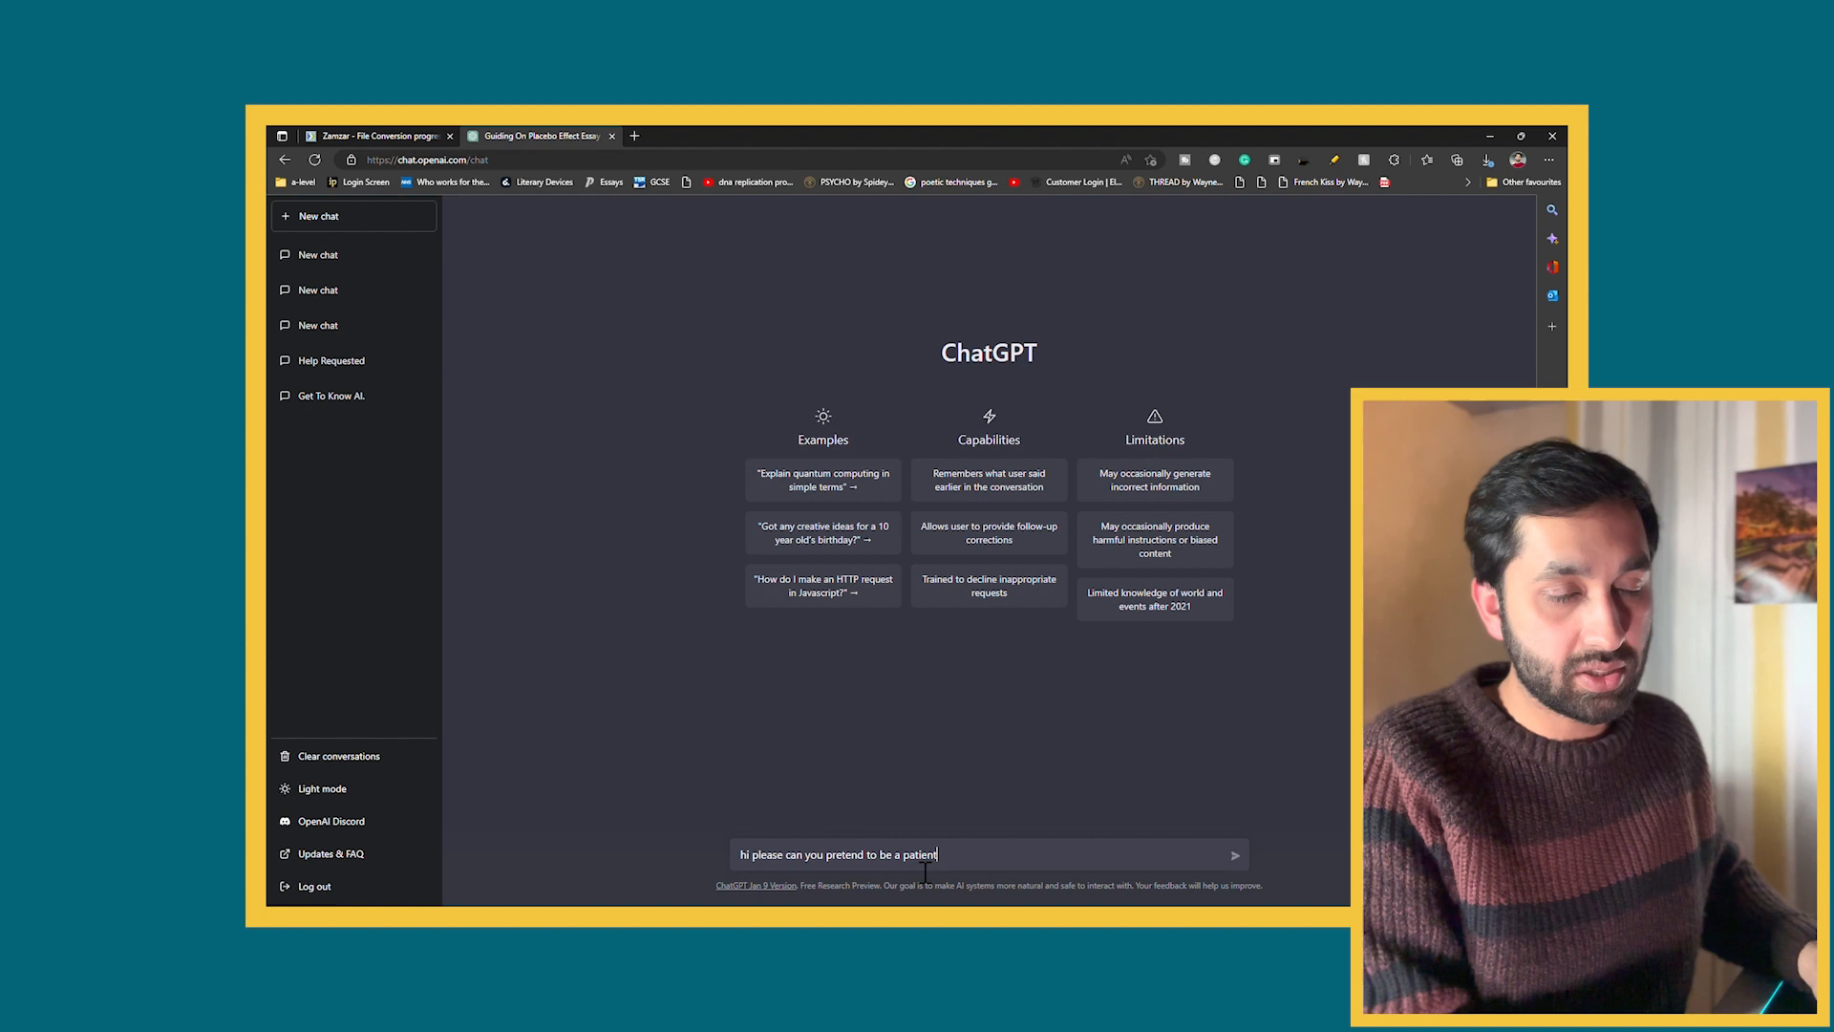
pyautogui.write(', who has heart disease , smo')
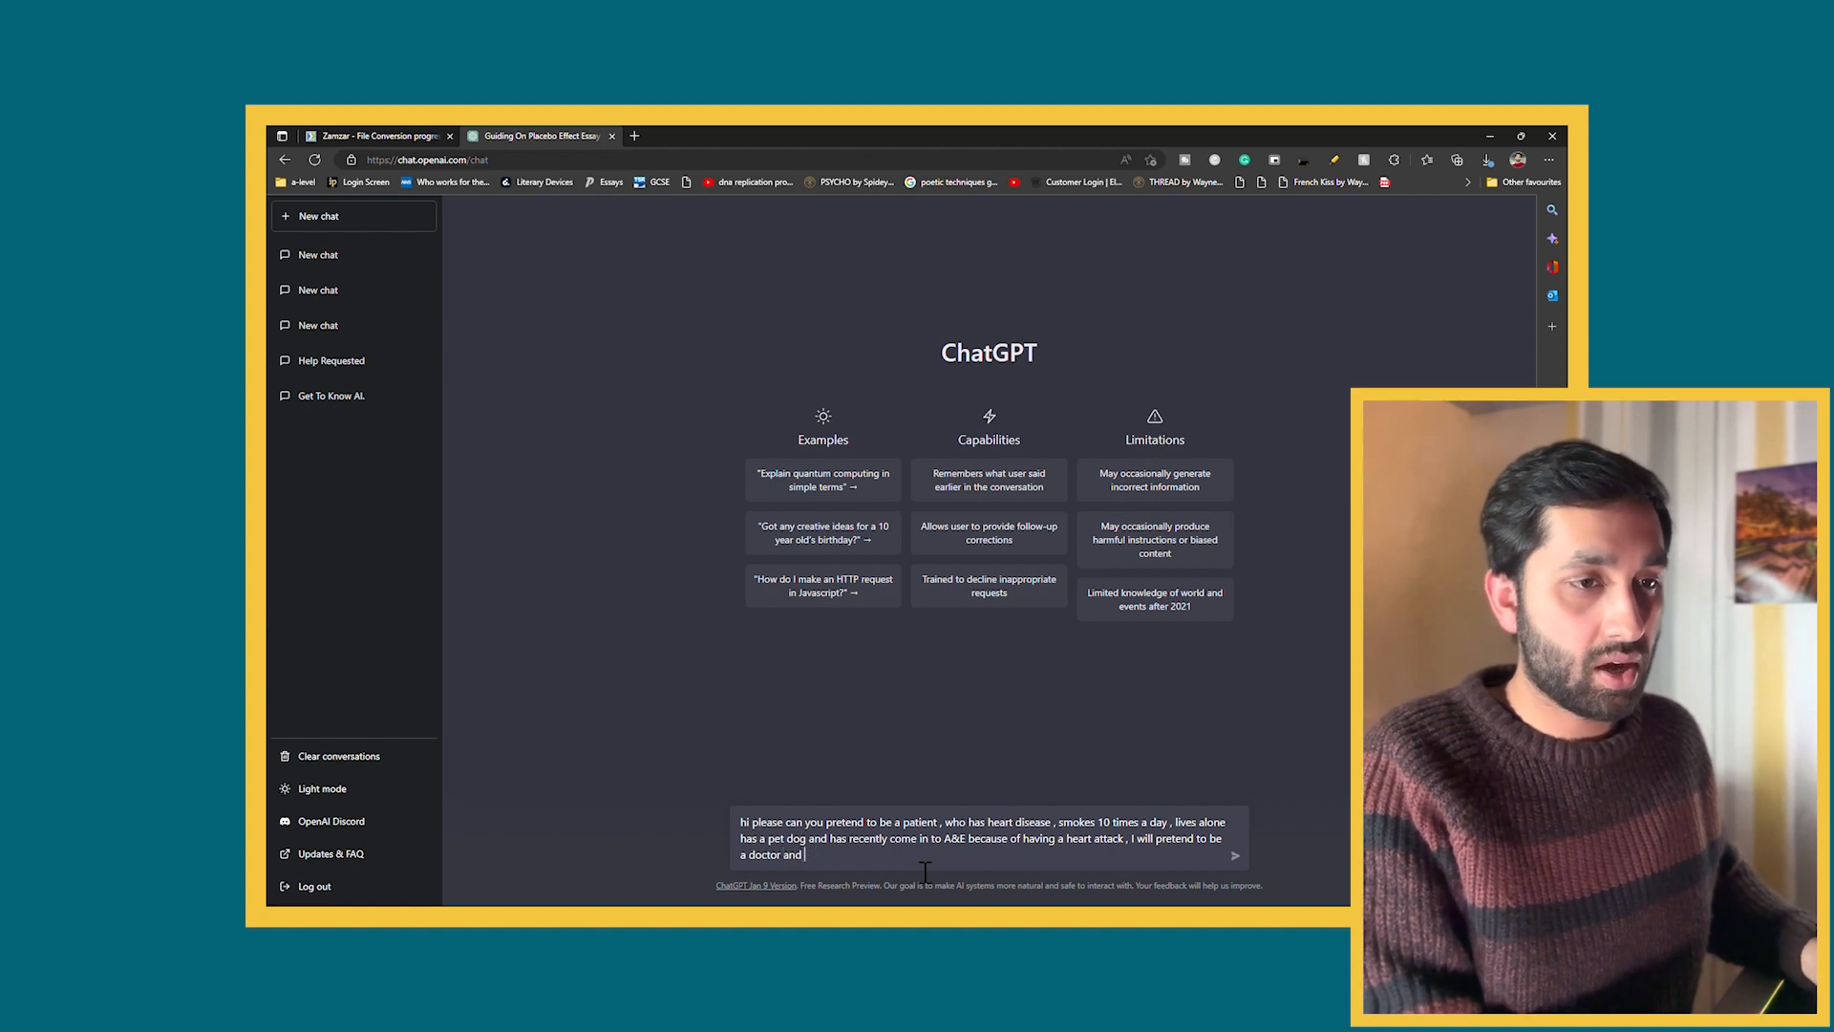
pyautogui.write('i wish to take you')
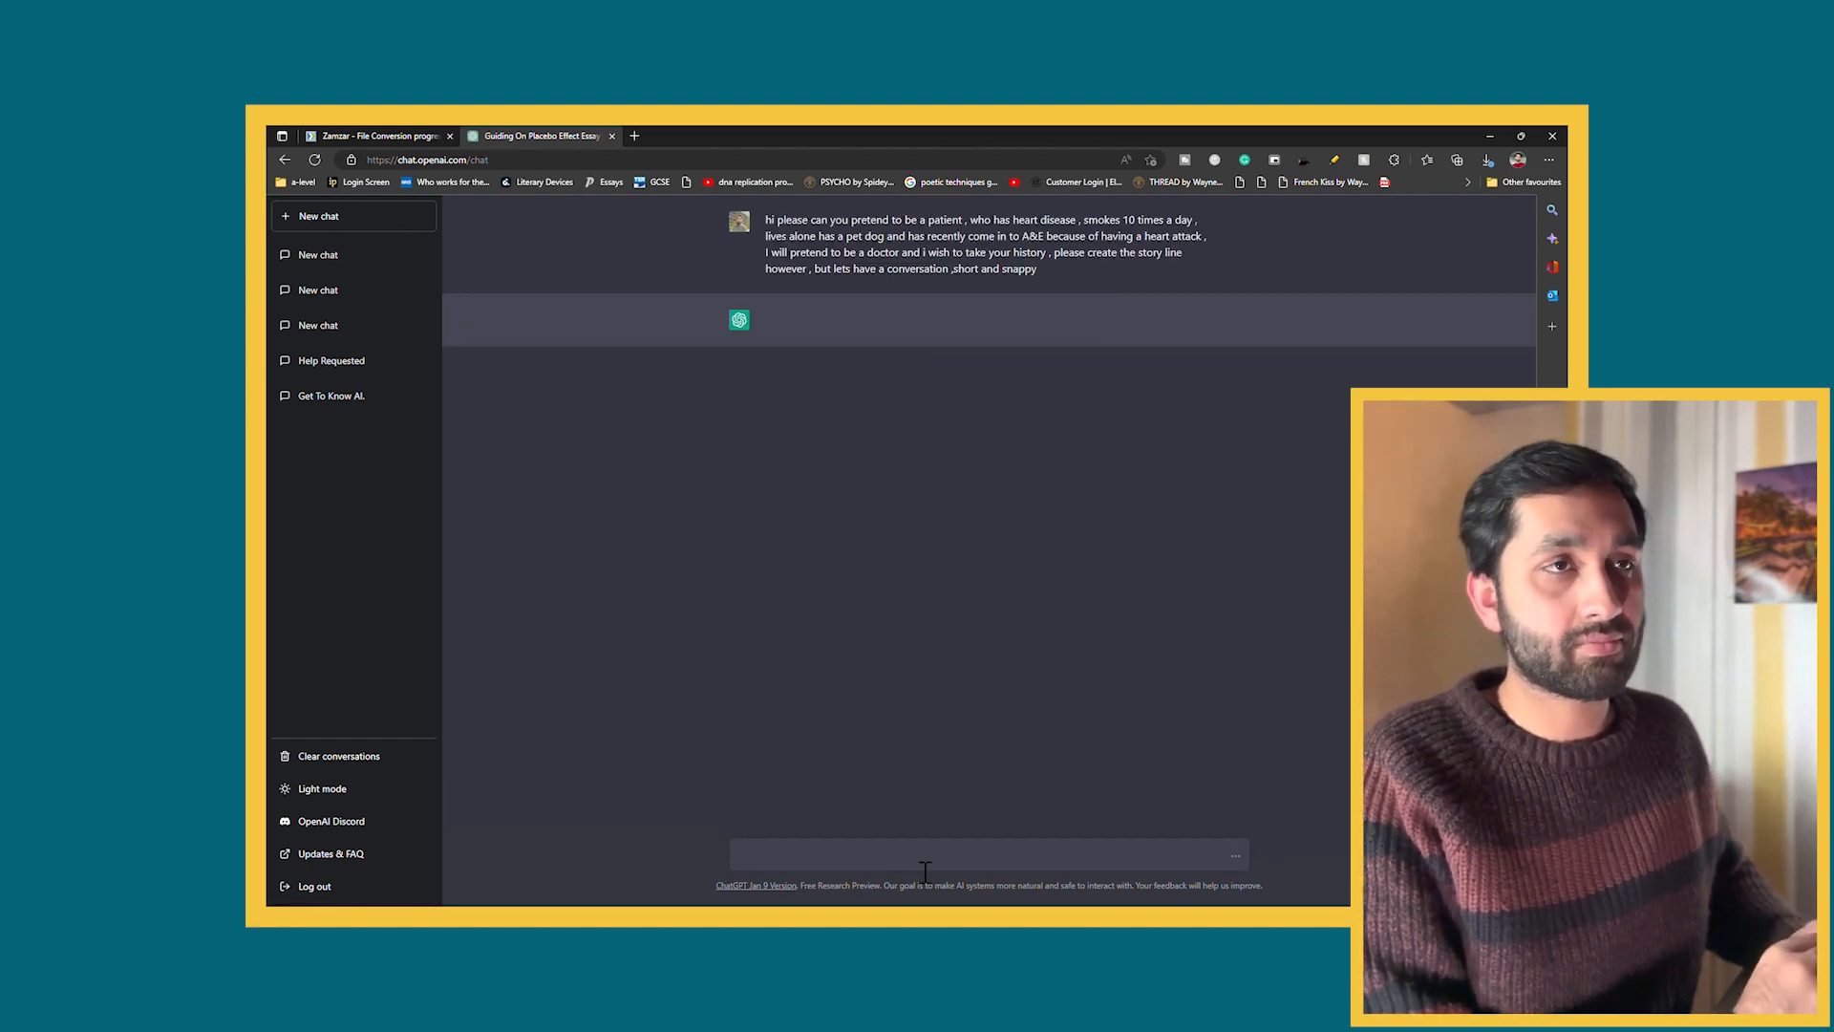
# Ask the simulated patient 'can you tell me, when did you have the heart attack?'
pyautogui.write('hi what is yo')
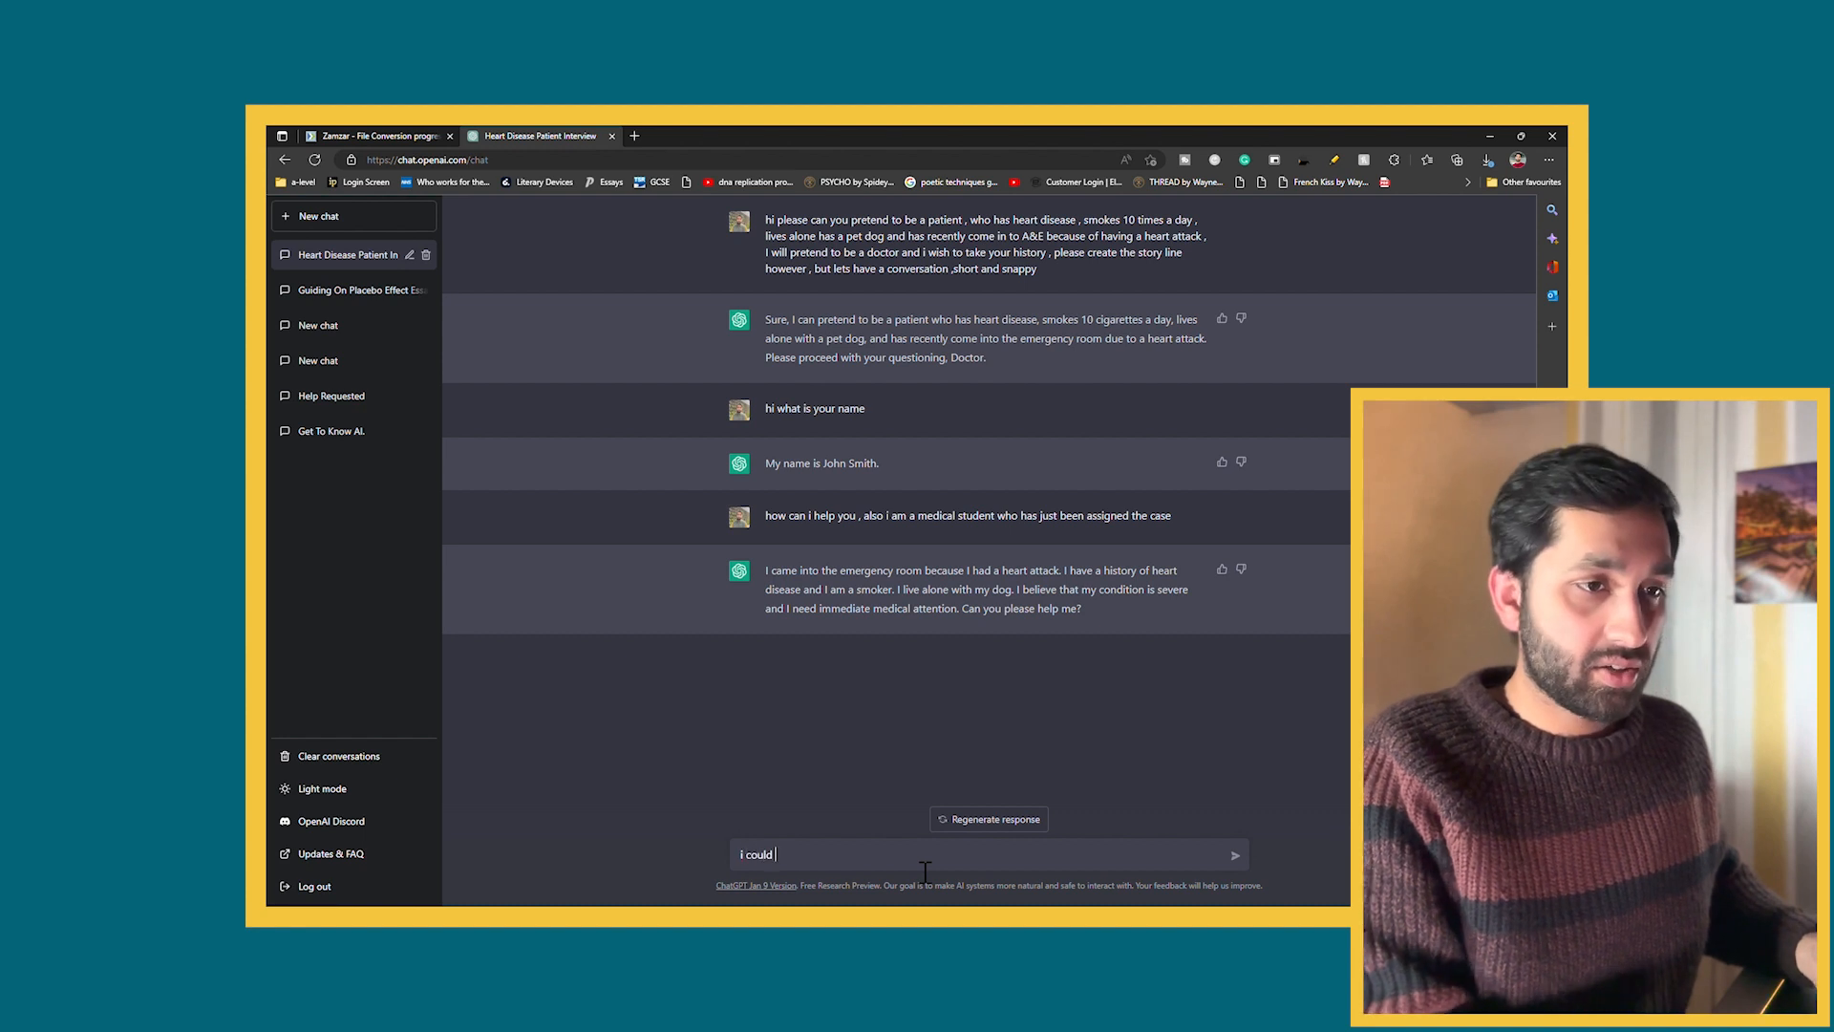
pyautogui.write(', but please can')
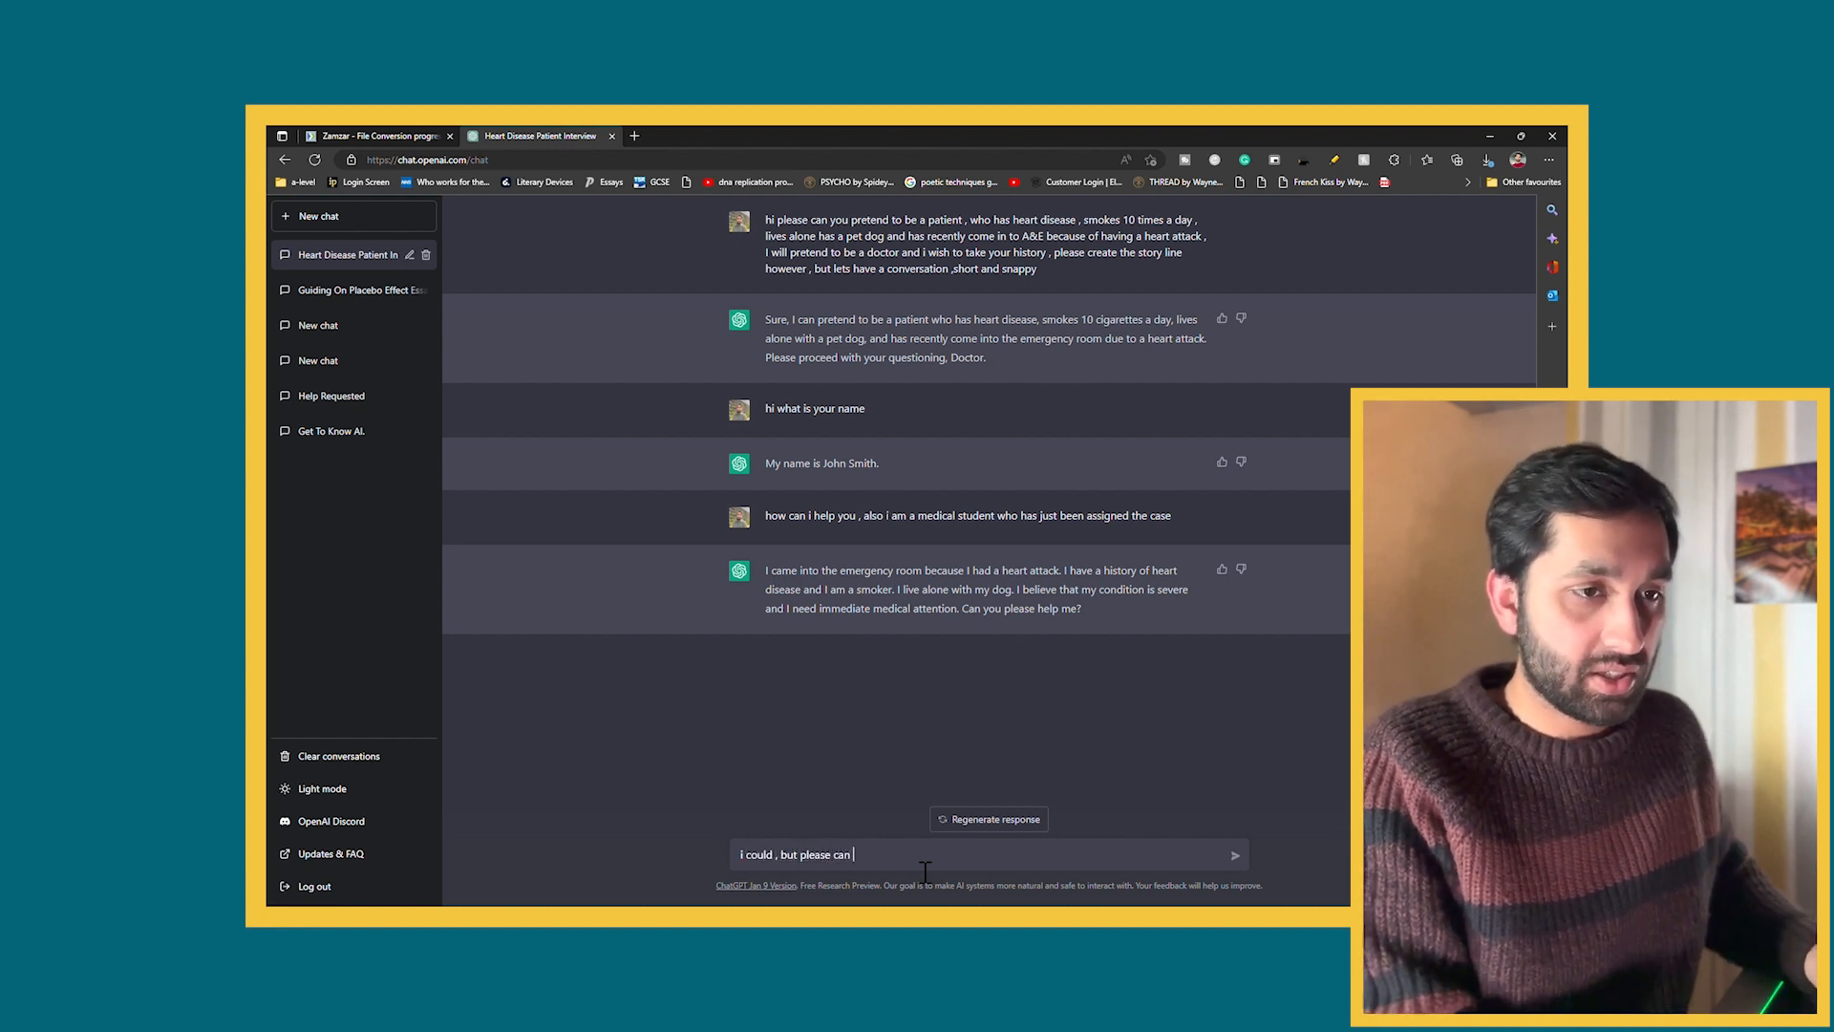
pyautogui.write('you tell me')
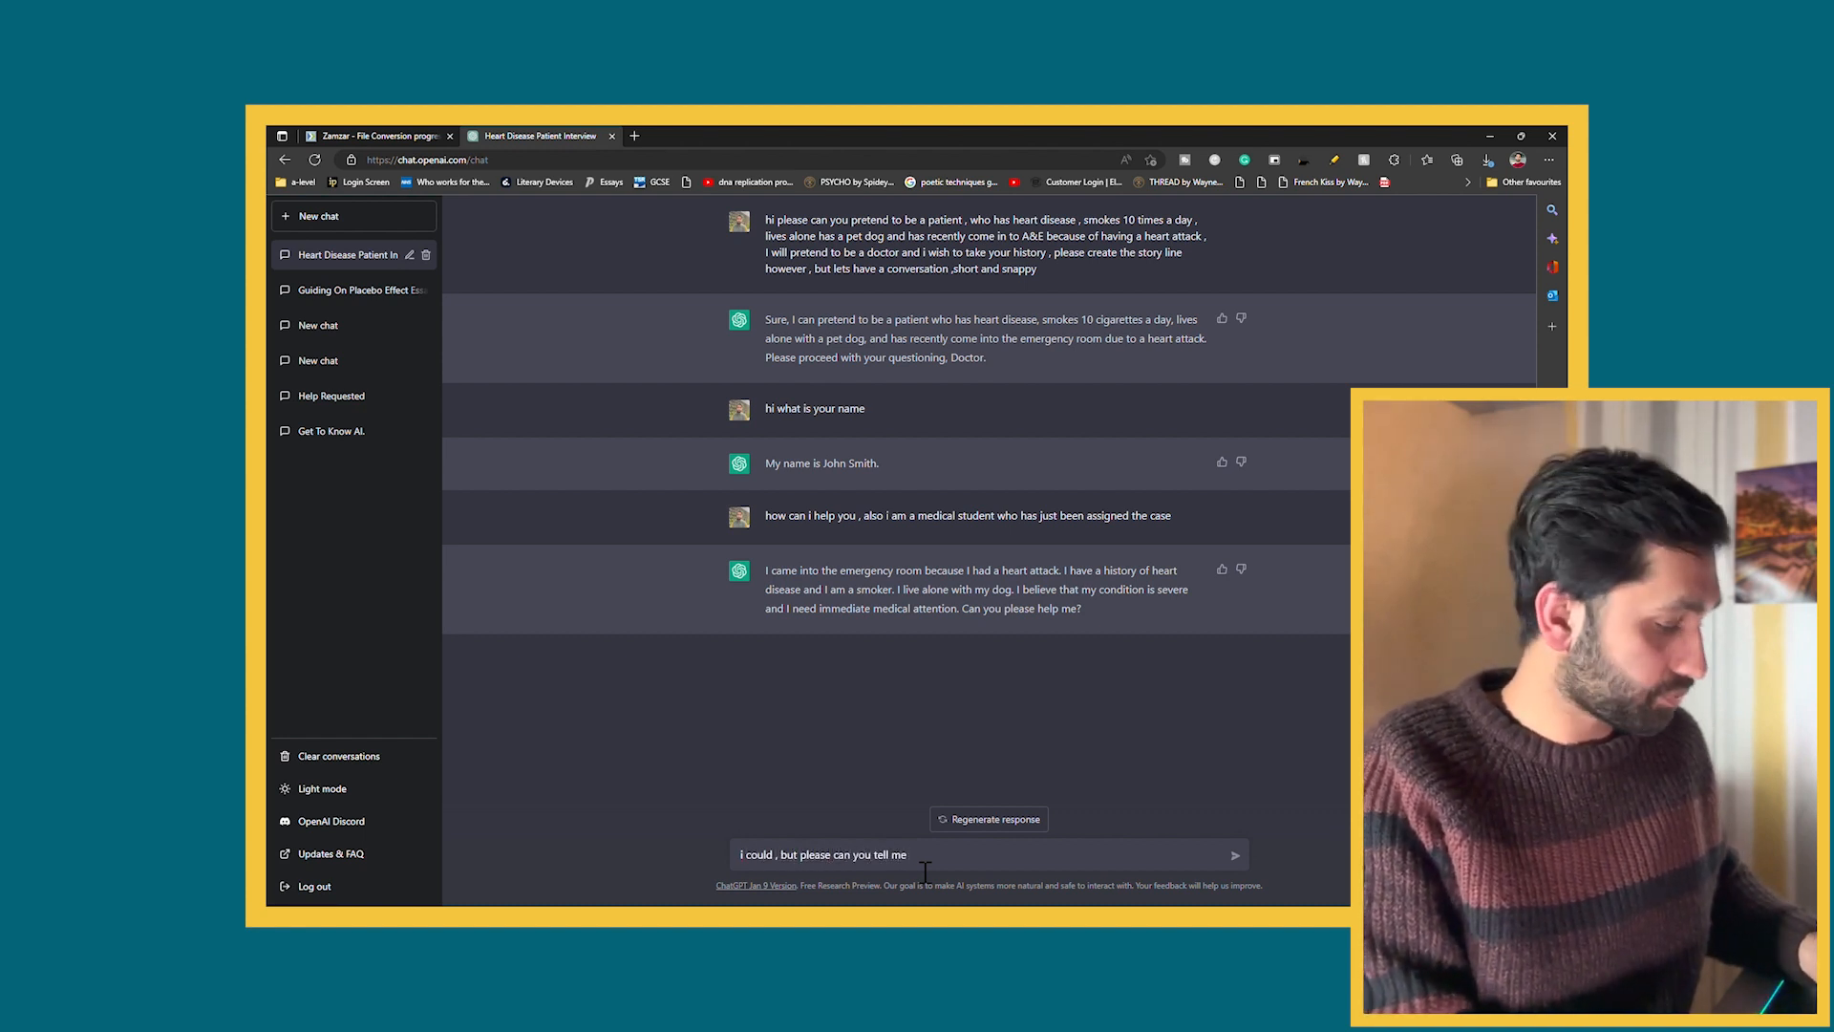
pyautogui.write(', when did you have')
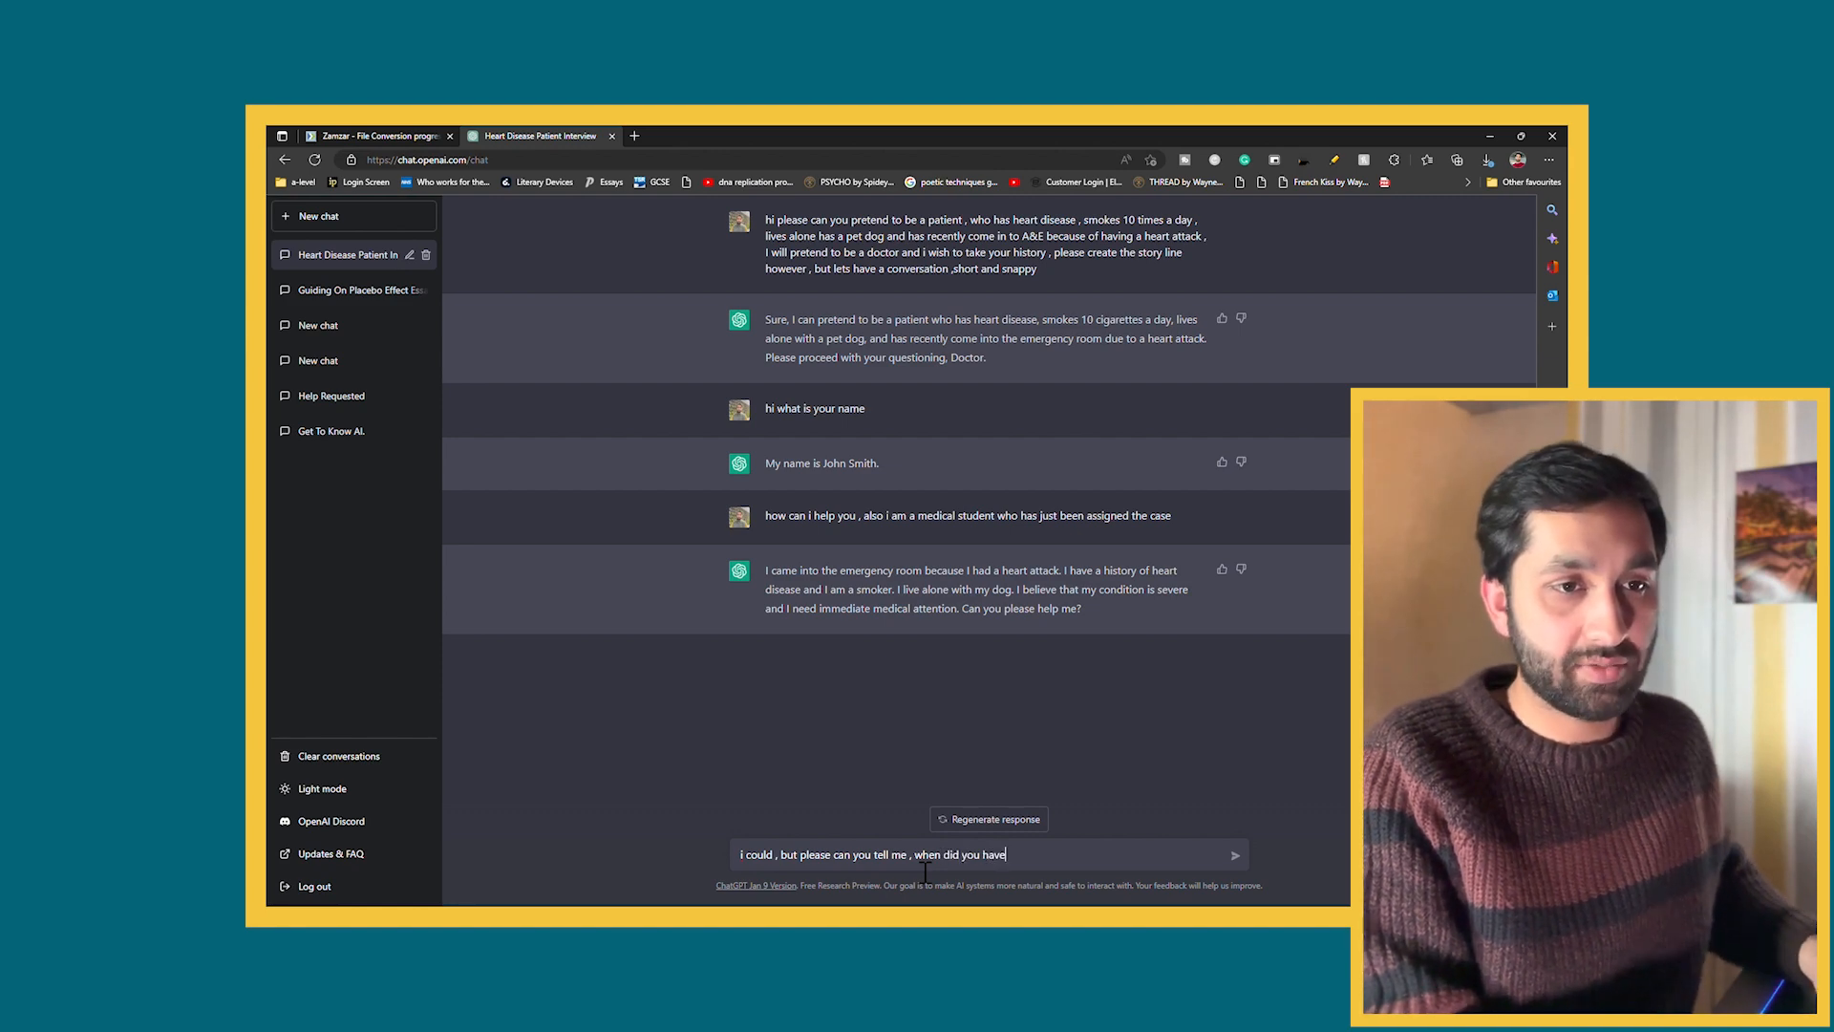
pyautogui.write('the heart attack?')
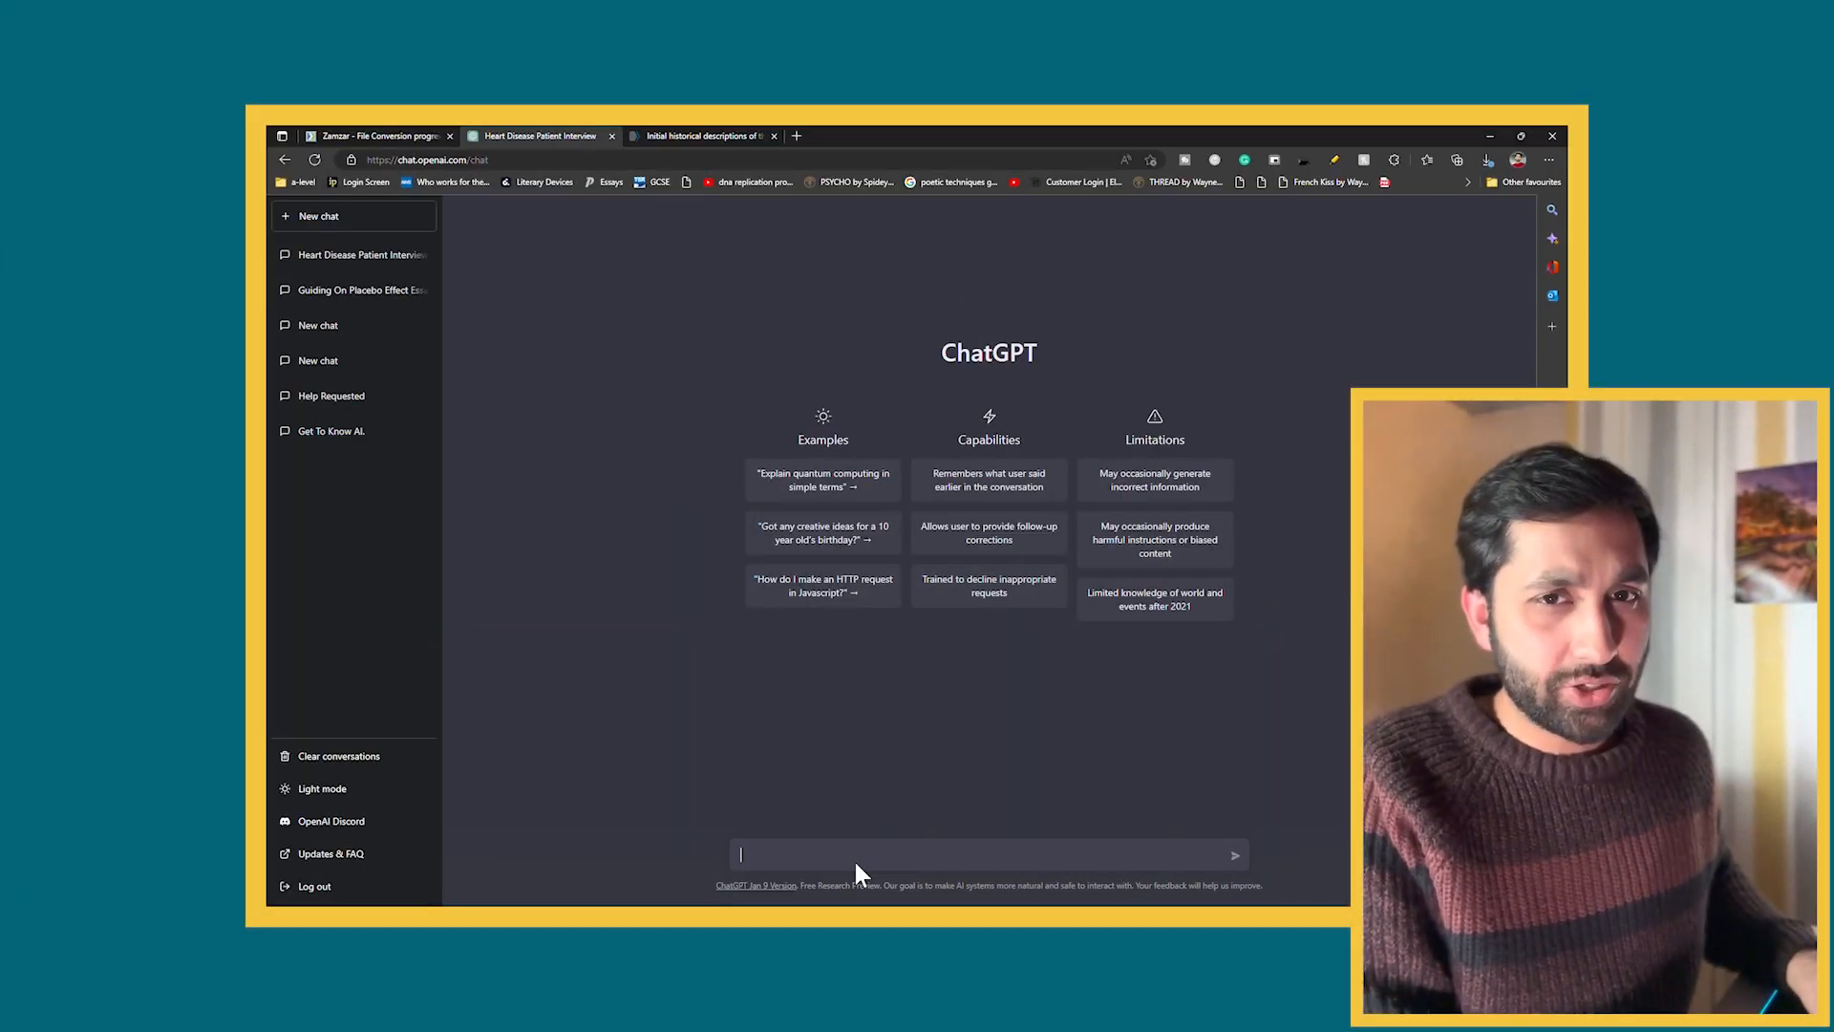
# Send the question 'Bicornuate uterus, how do i pronounce' this term
pyautogui.write('Bicornuate uterus')
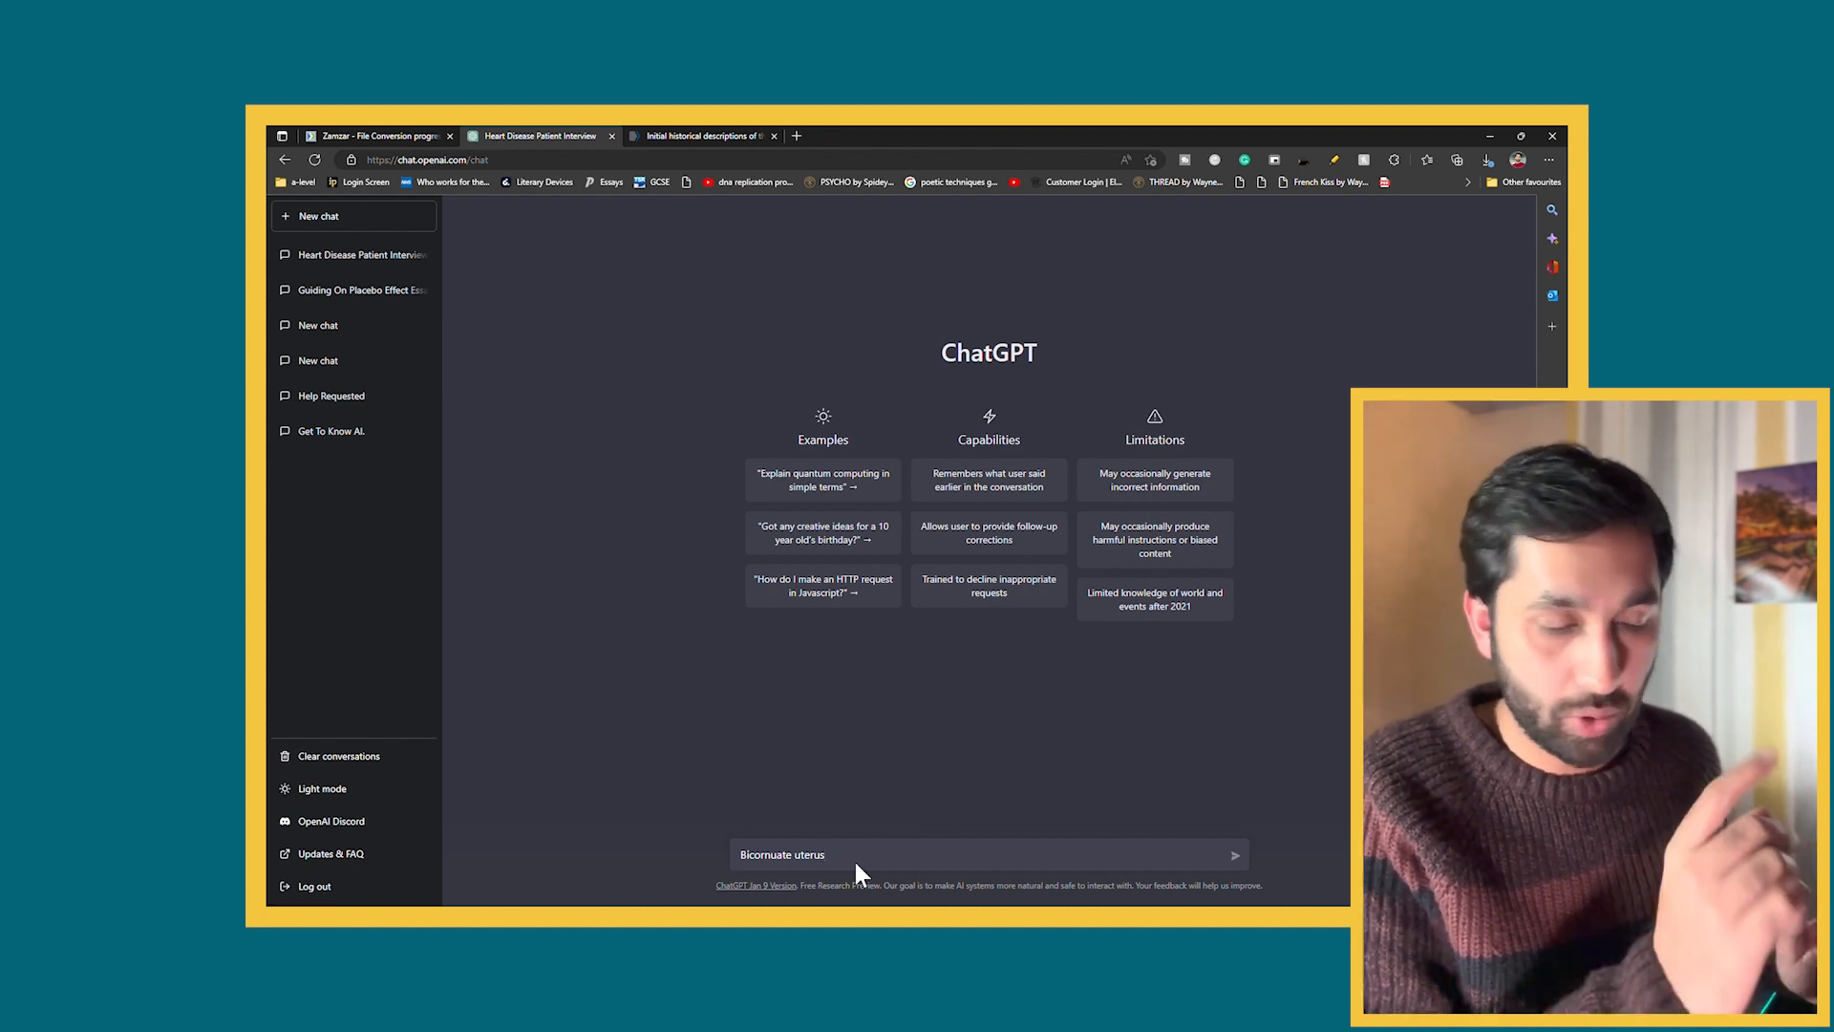
pyautogui.write(', how do i pronounce this word')
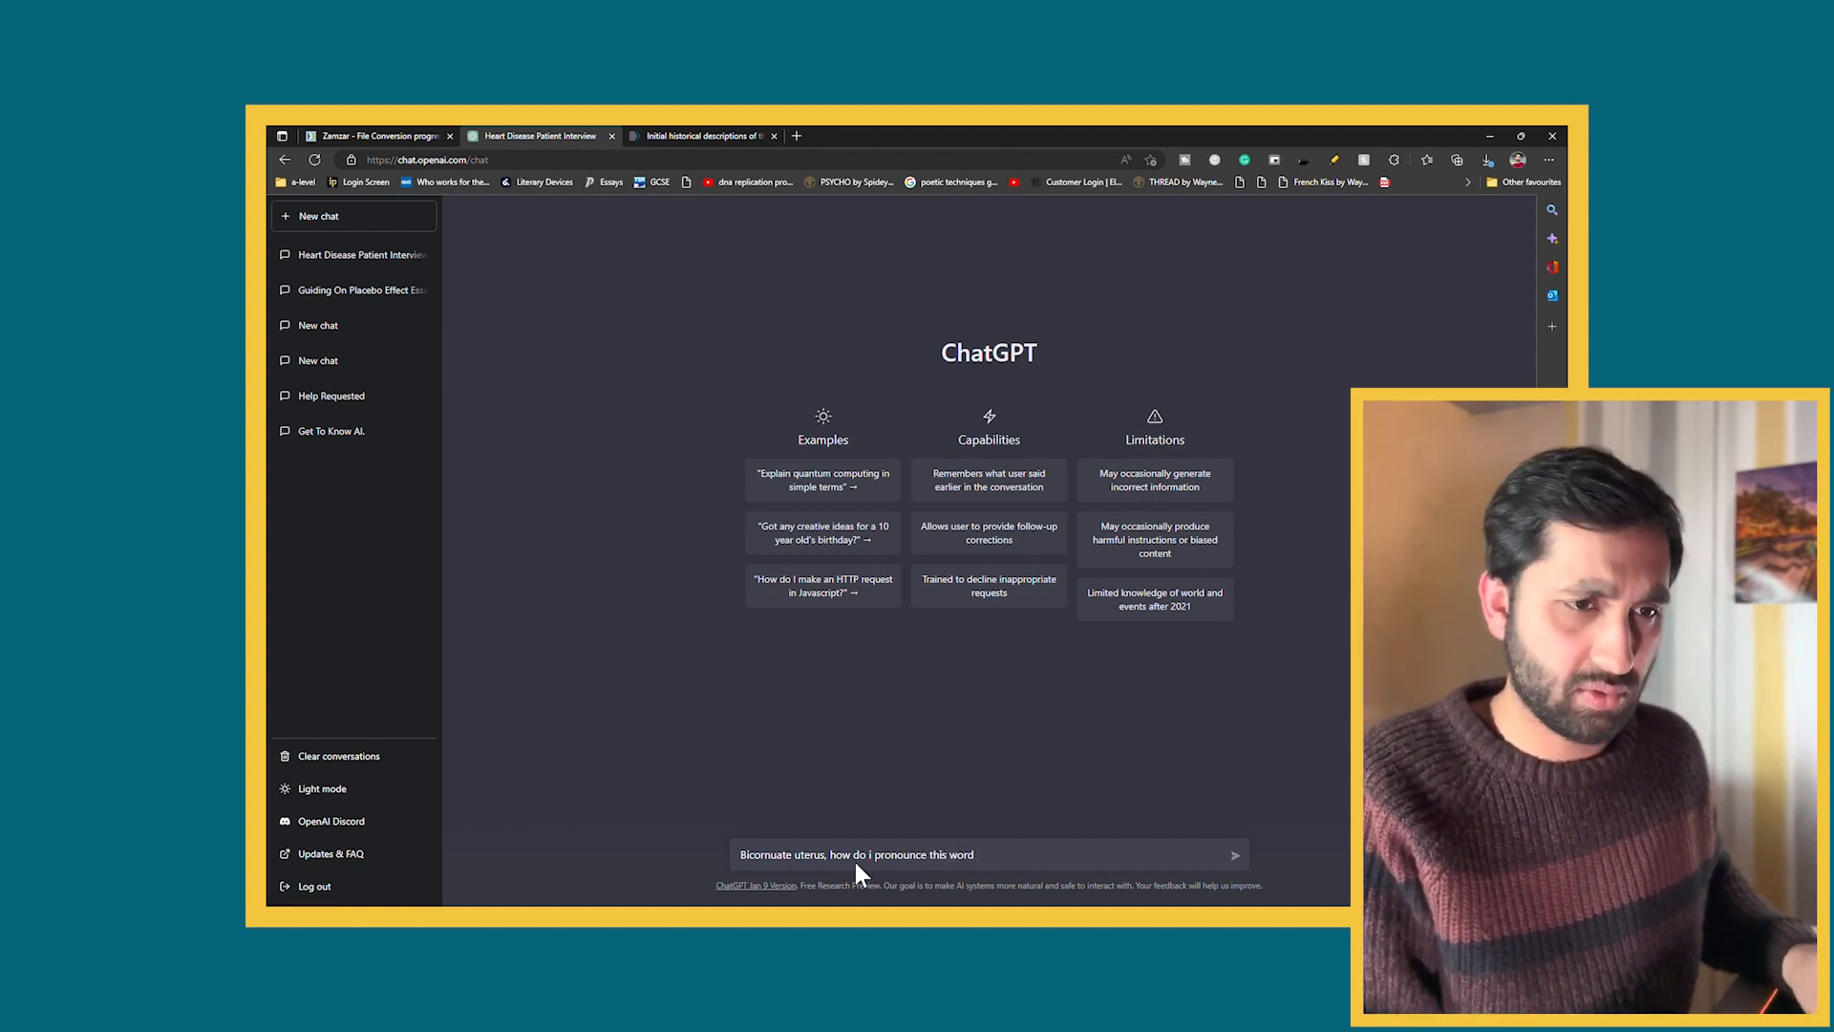
pyautogui.click(1235, 854)
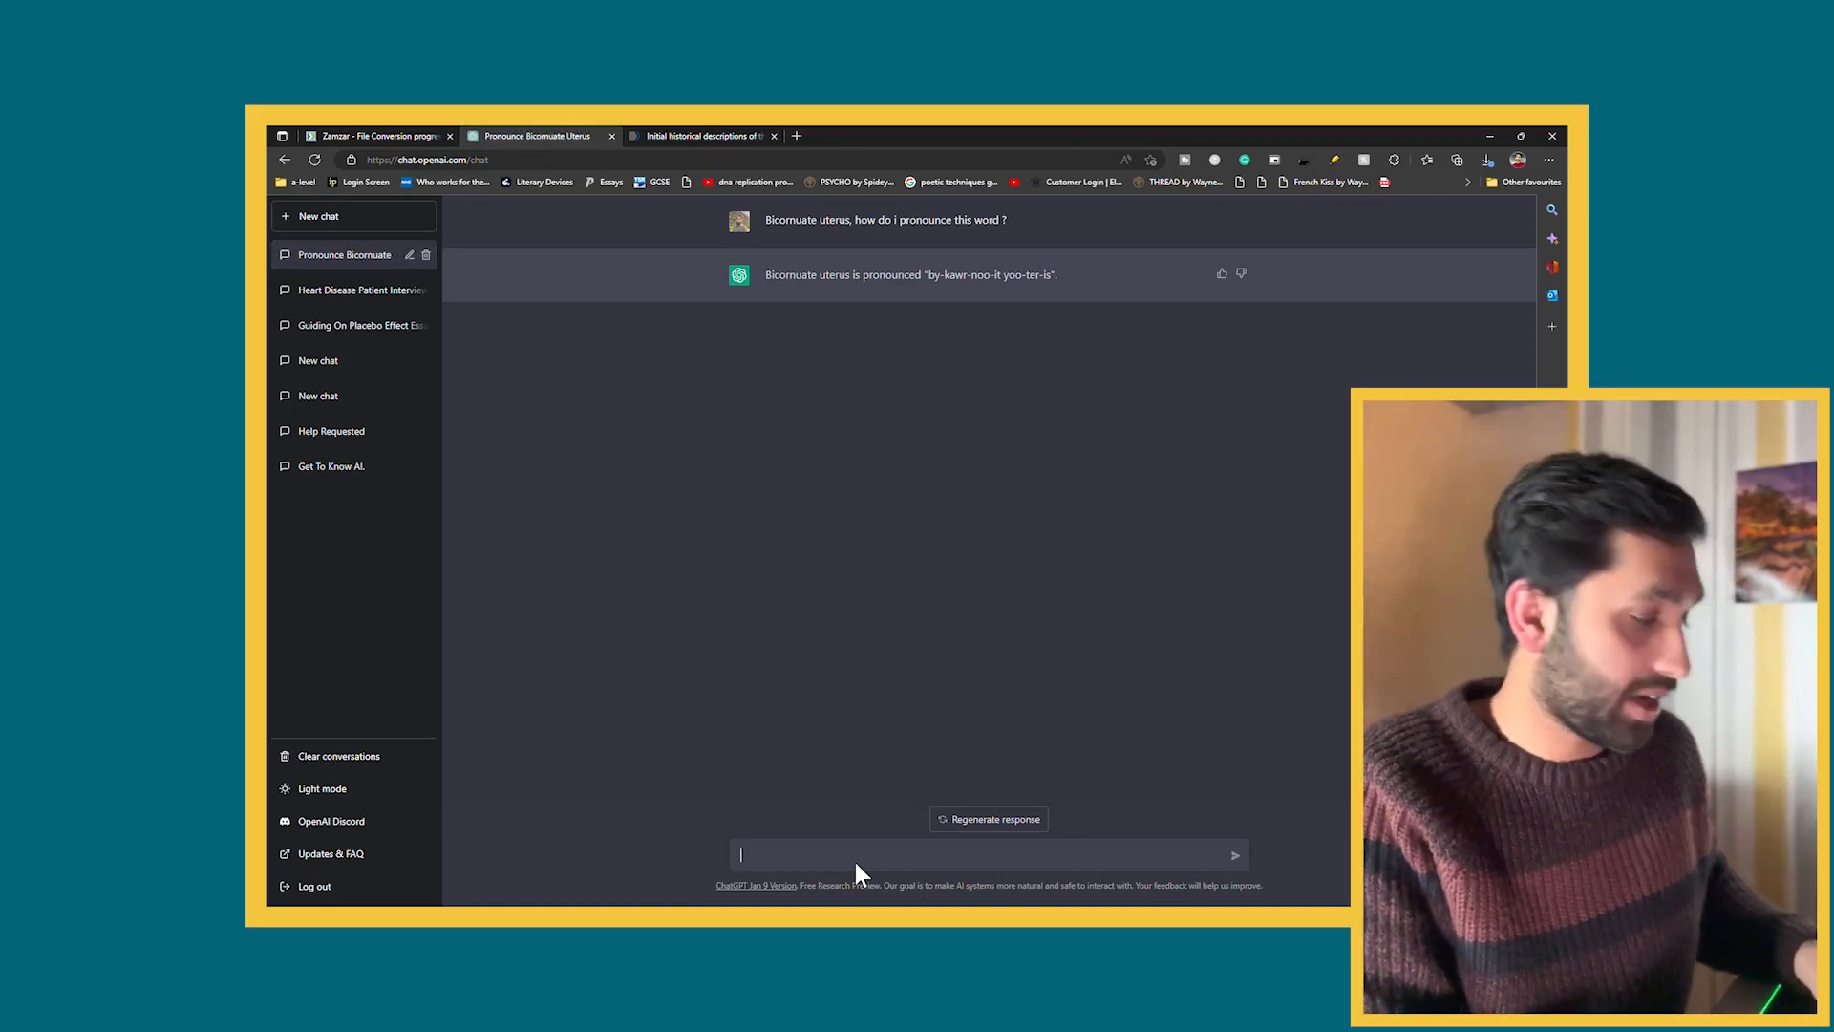
# Ask 'what does that mean, imagine i am 10 years old' as a follow-up
pyautogui.write('what does that mean')
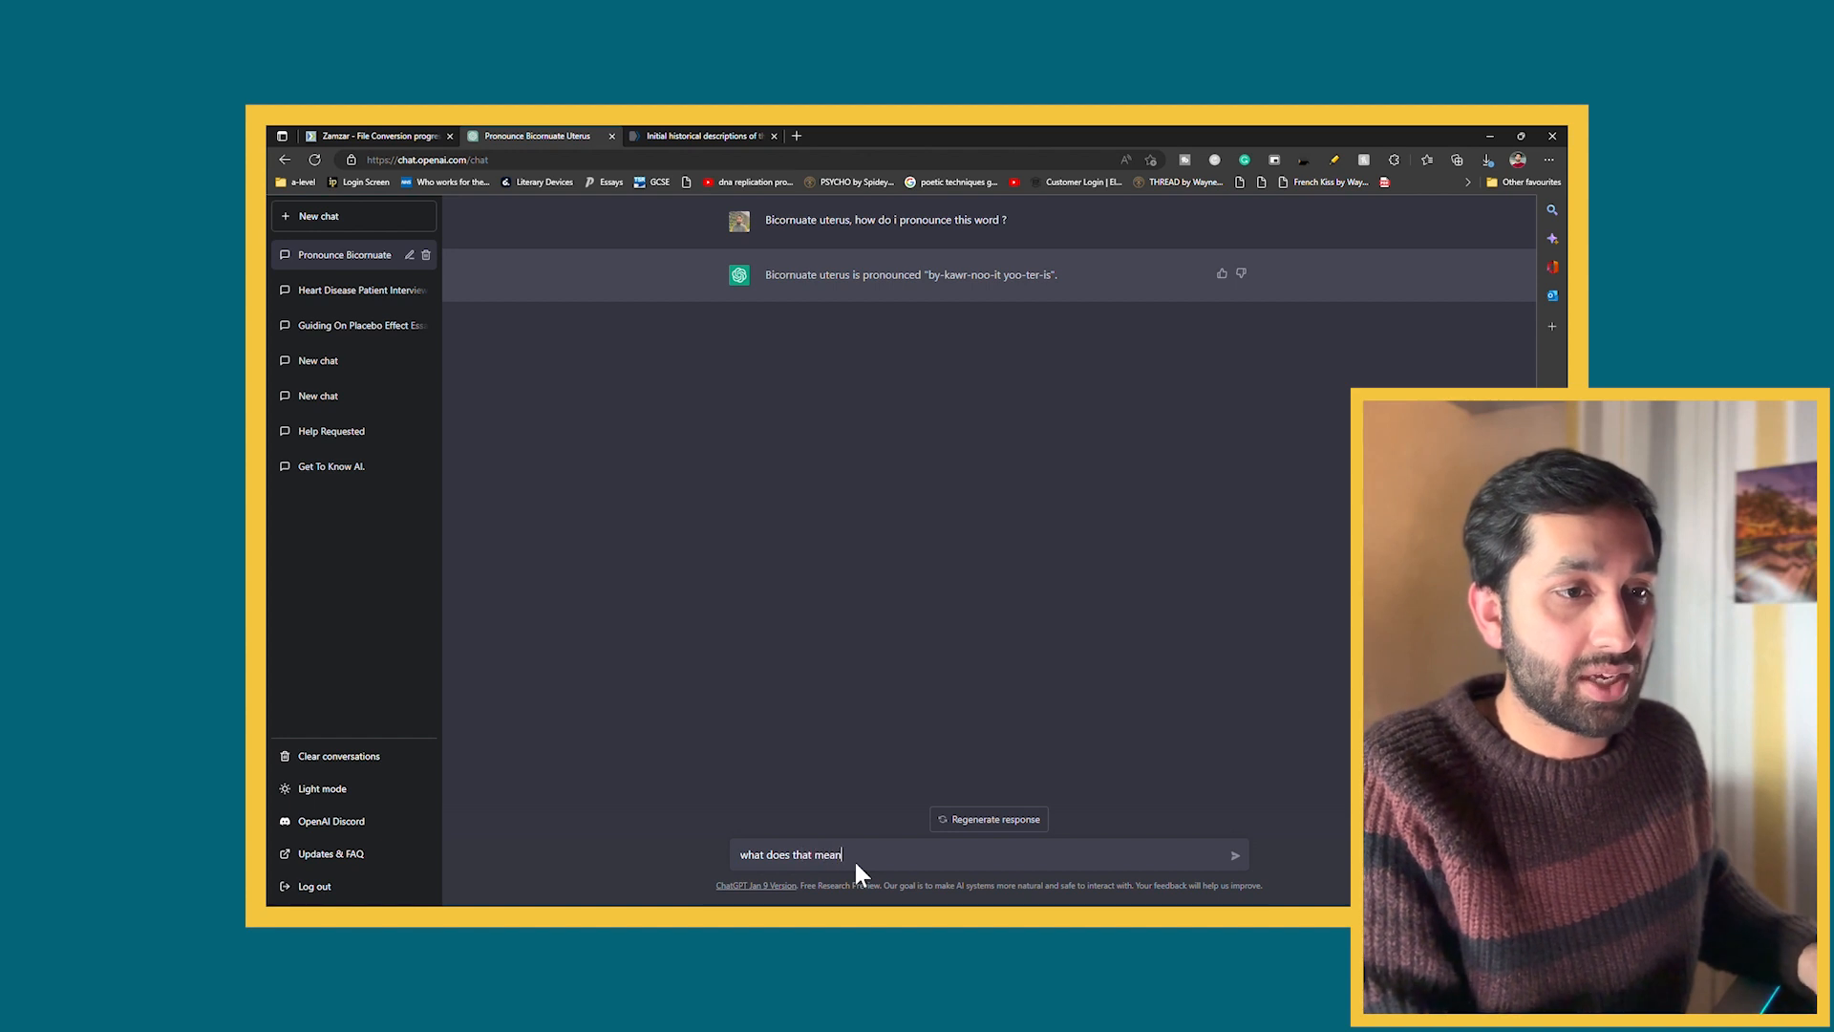
pyautogui.write(', imagine i am 10 ye')
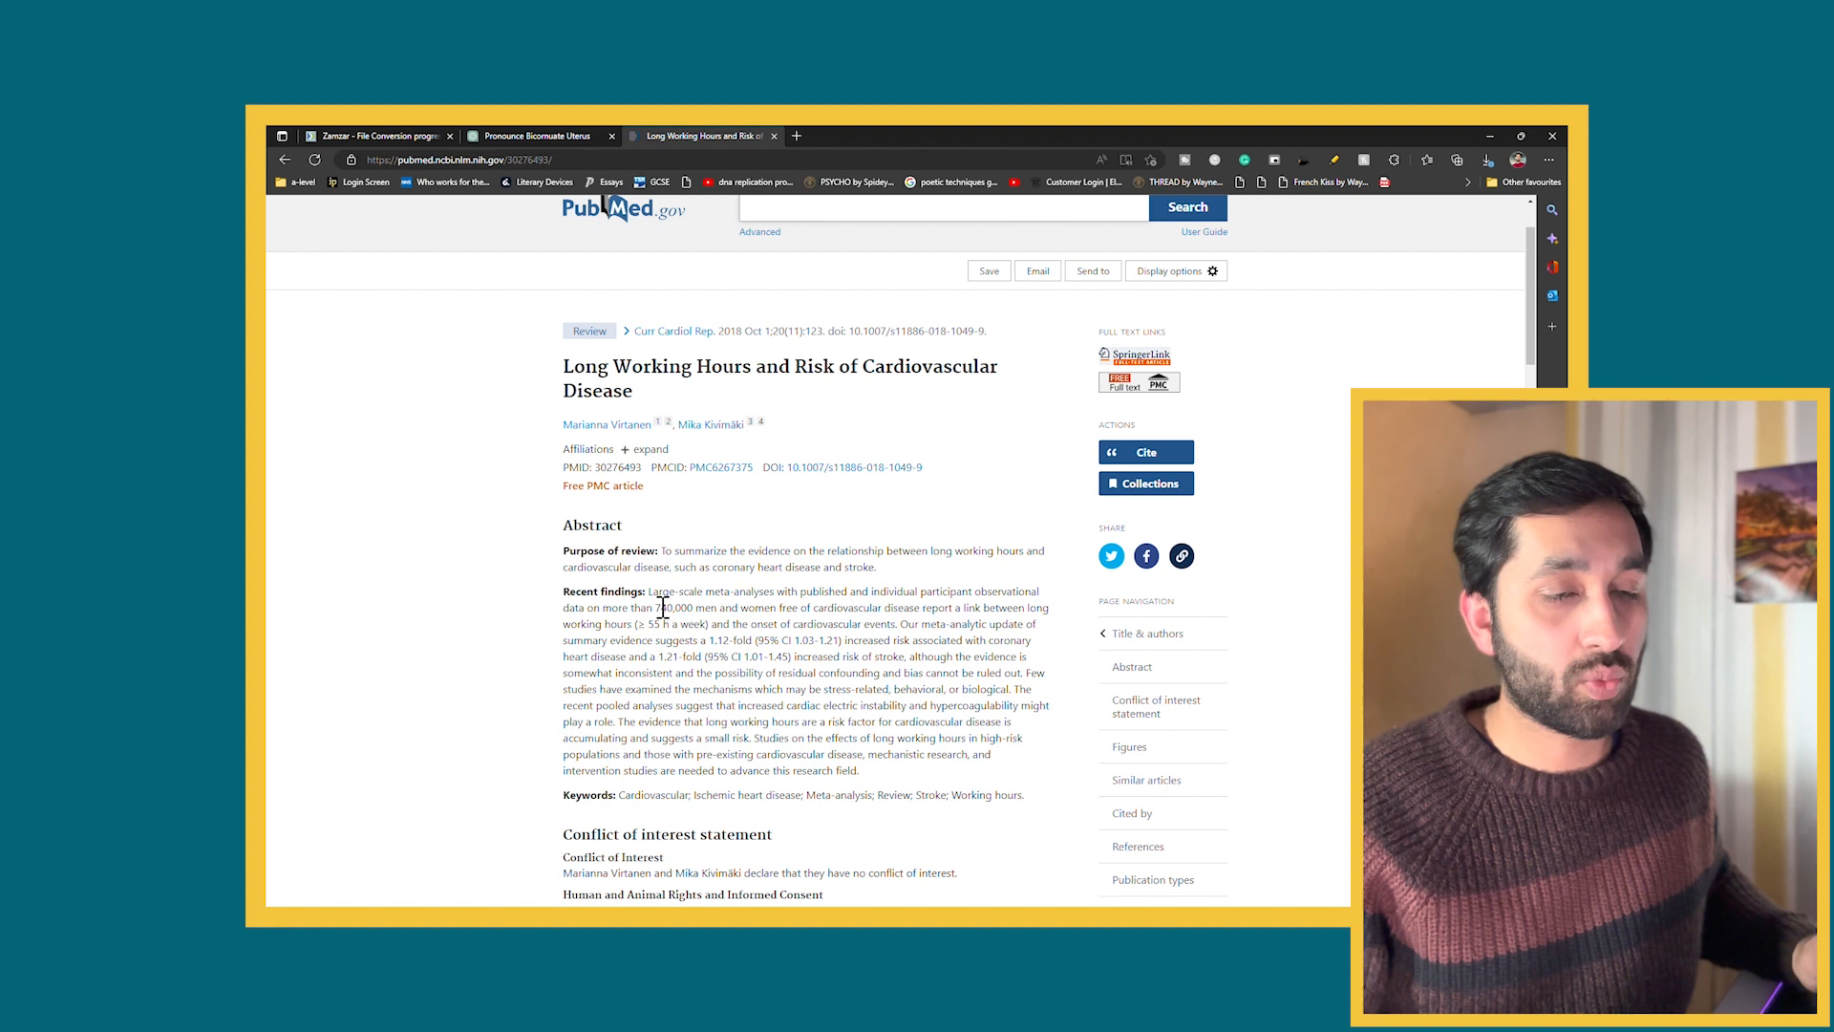
pyautogui.moveTo(654, 608)
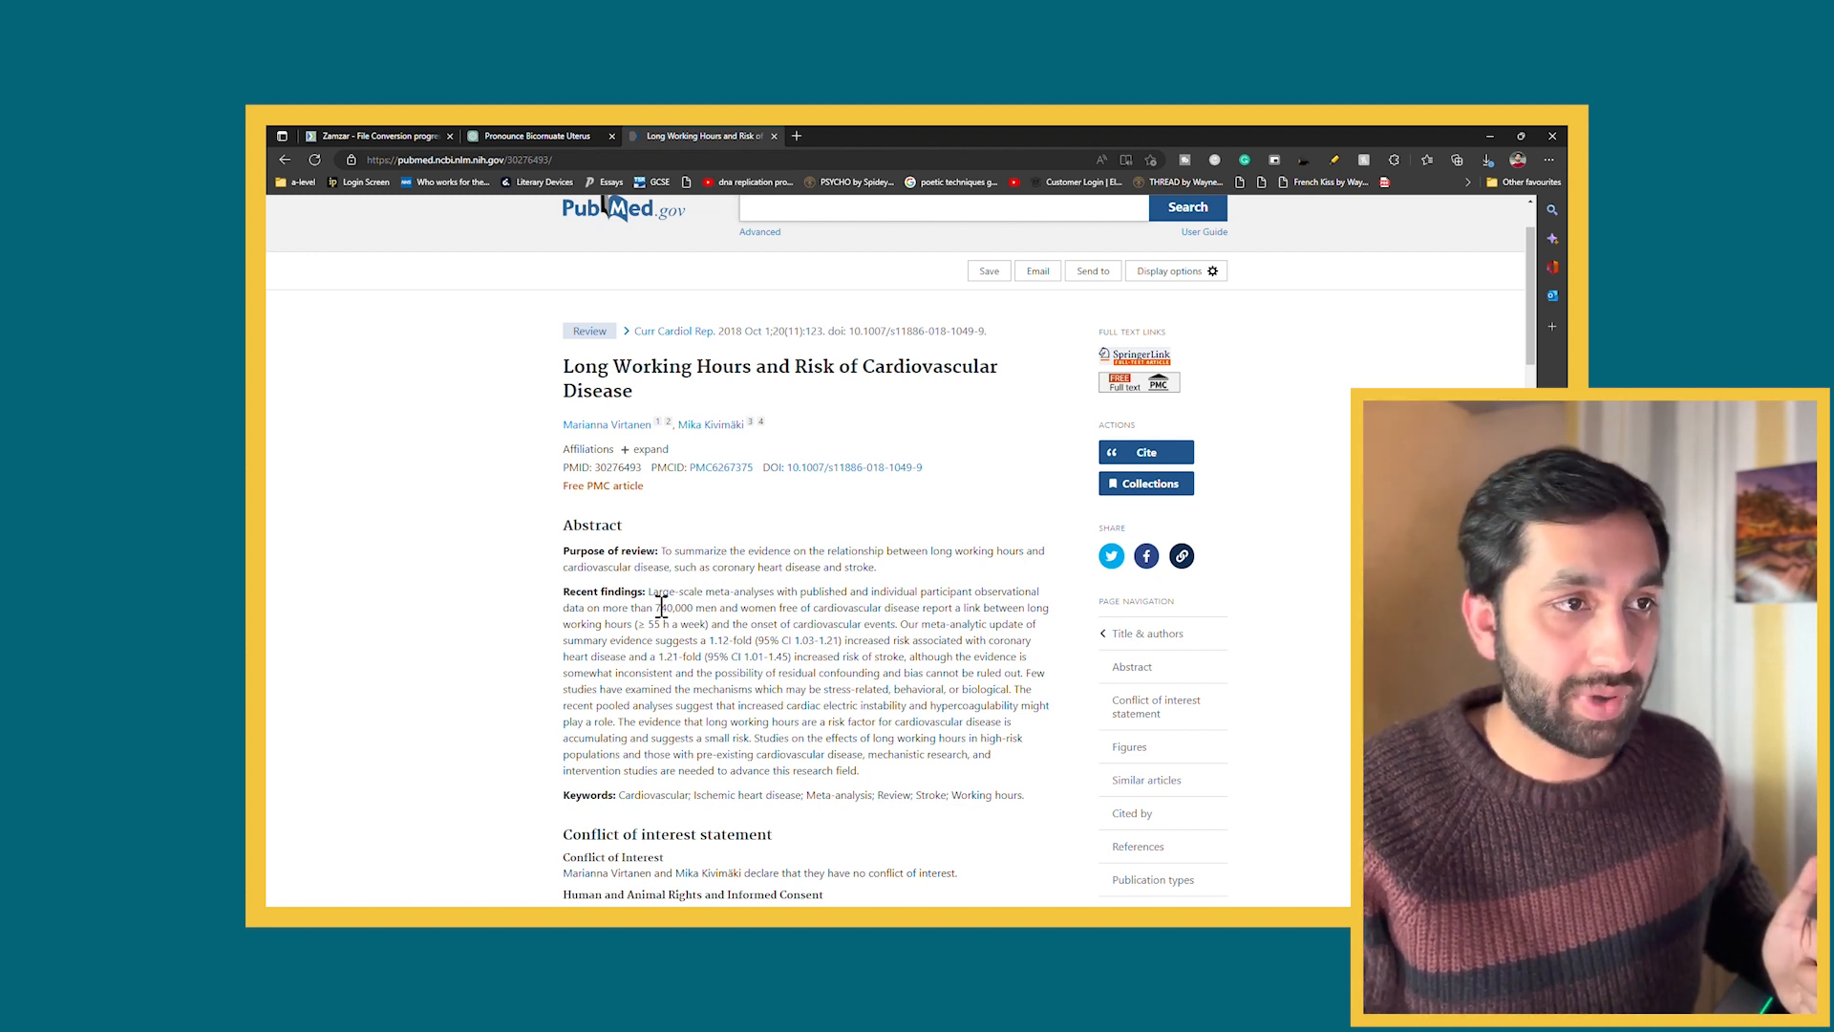
# Select and copy the abstract text of the long working hours review
pyautogui.moveTo(649, 590); pyautogui.dragTo(858, 770)
pyautogui.write('please can you summarise the text abov')
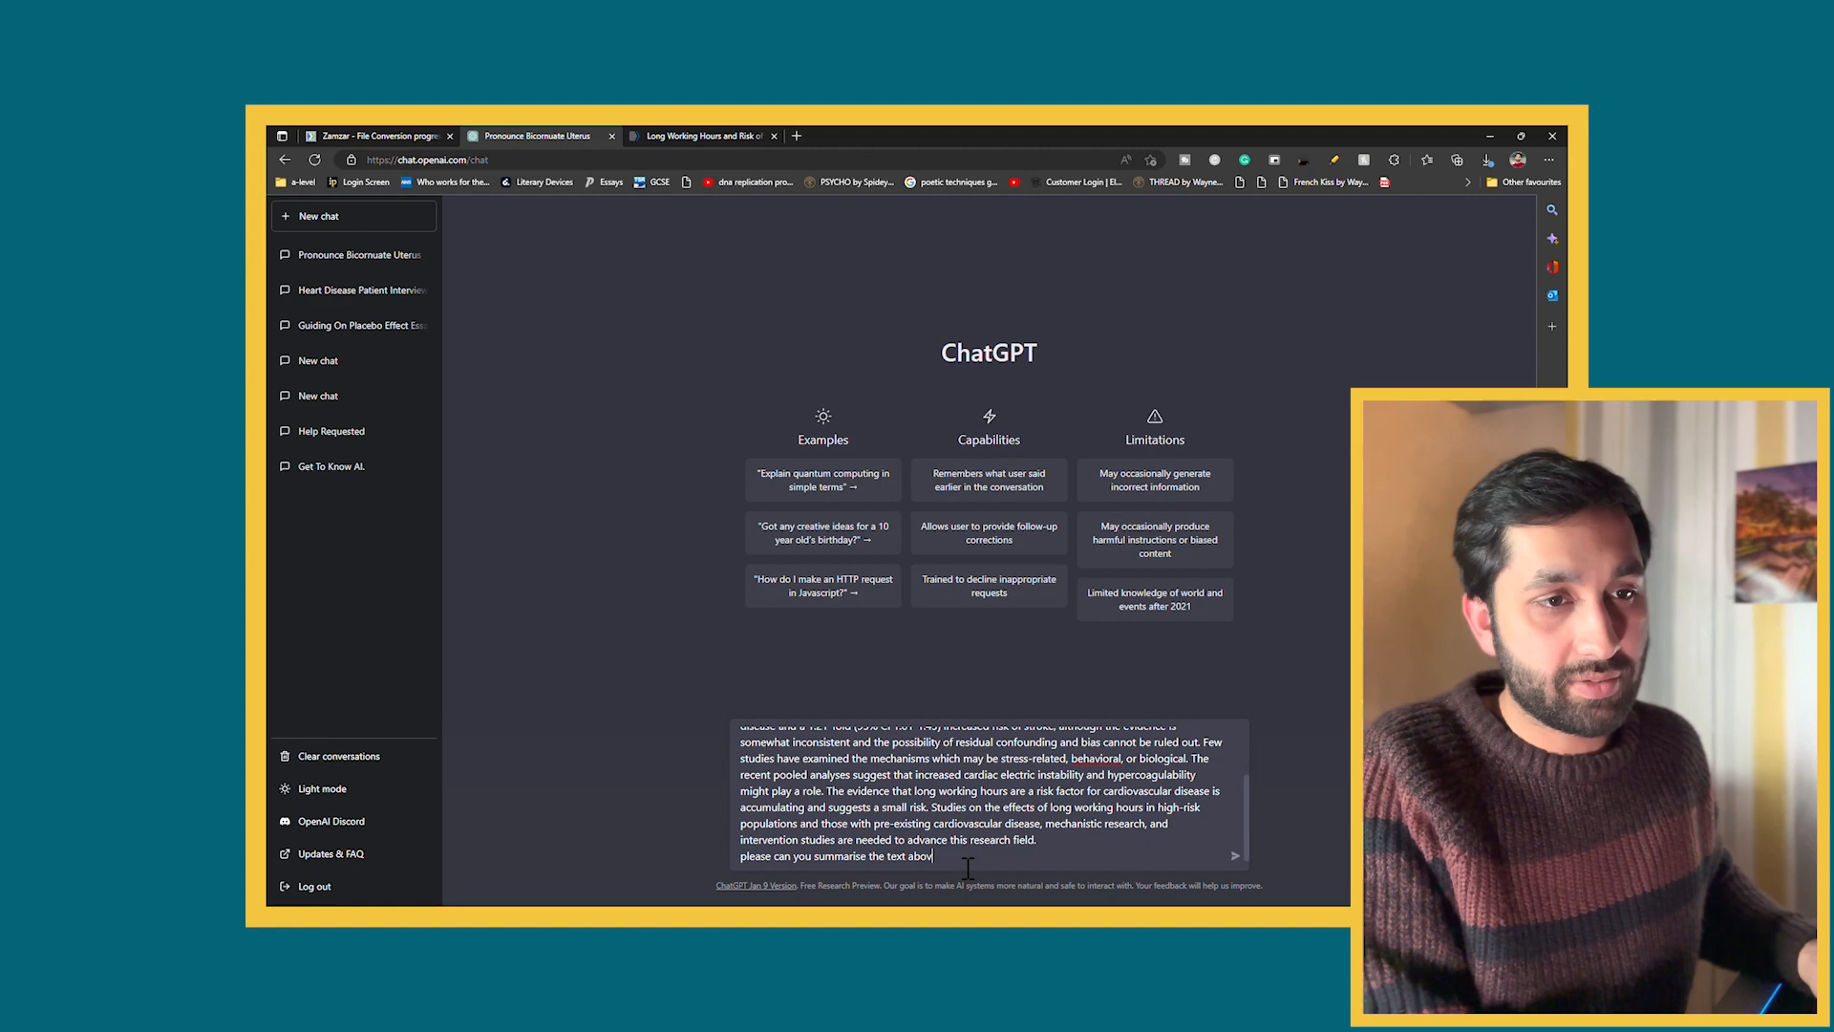
# Submit the pasted abstract with a request to summarise it
pyautogui.press('Enter')
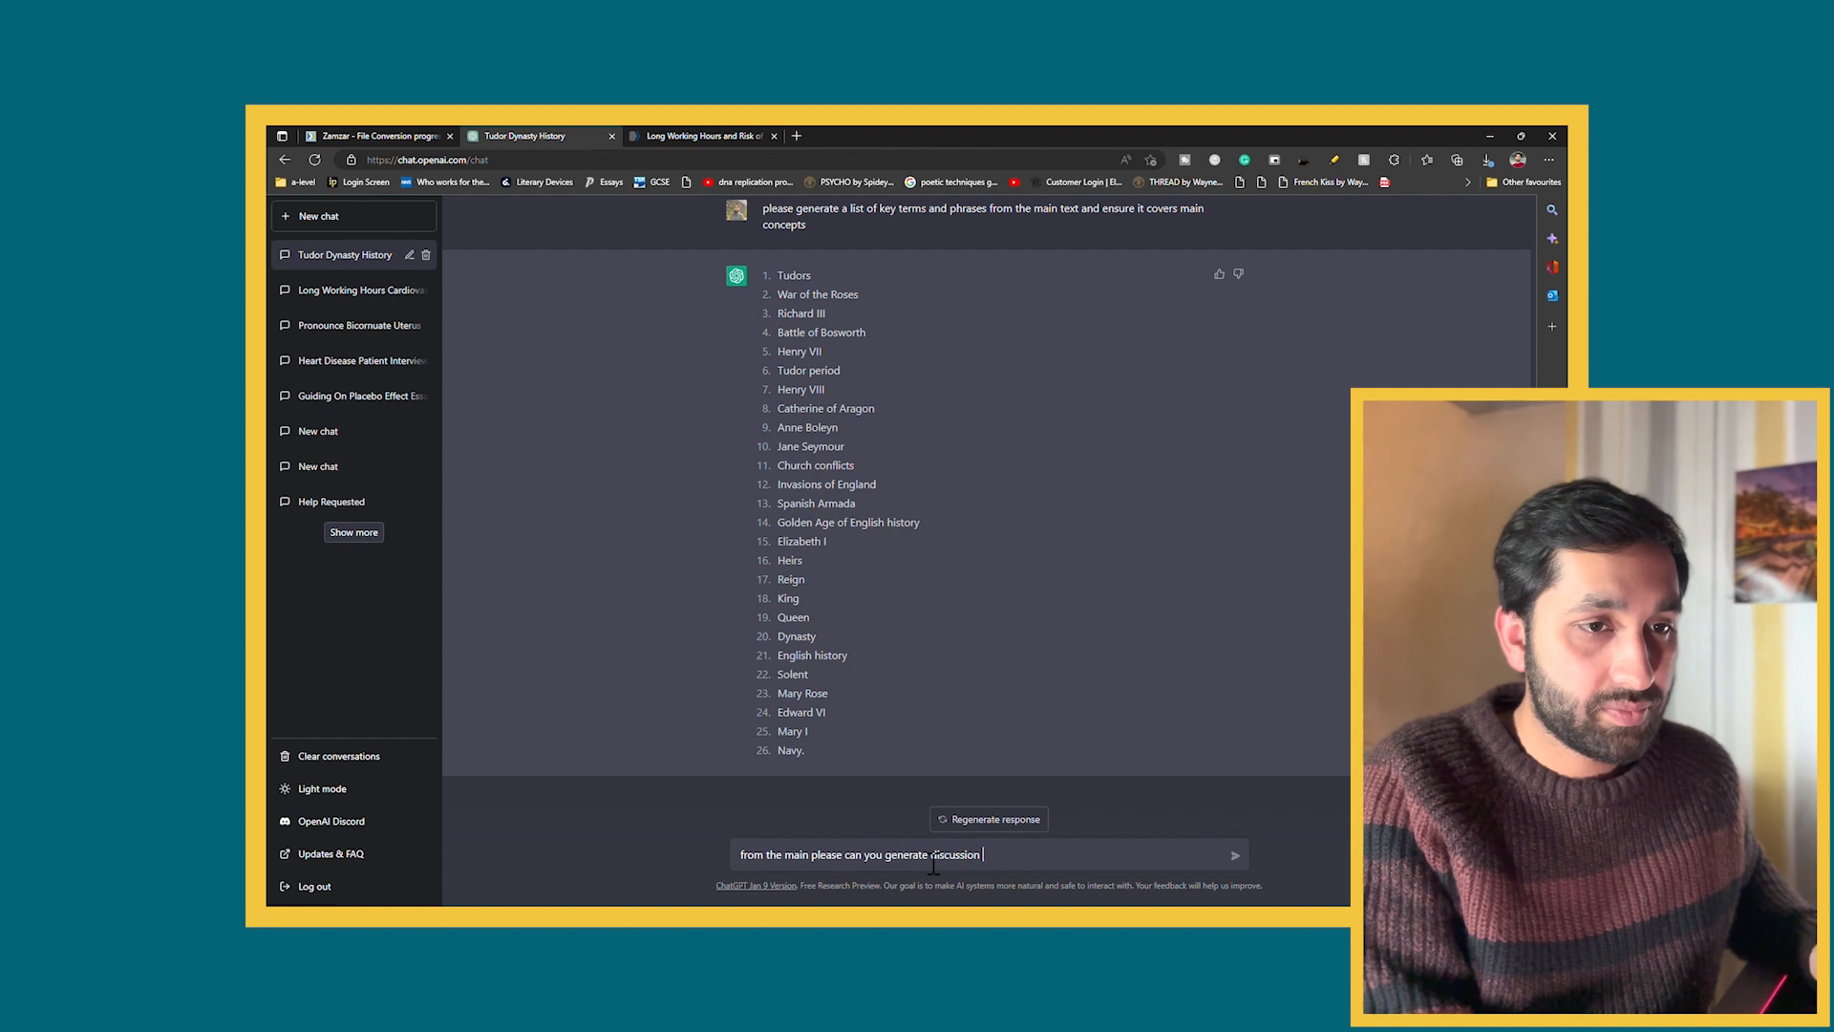
# Send the request for discussion and reflection questions beyond the Tudor main text
pyautogui.write('and reflection')
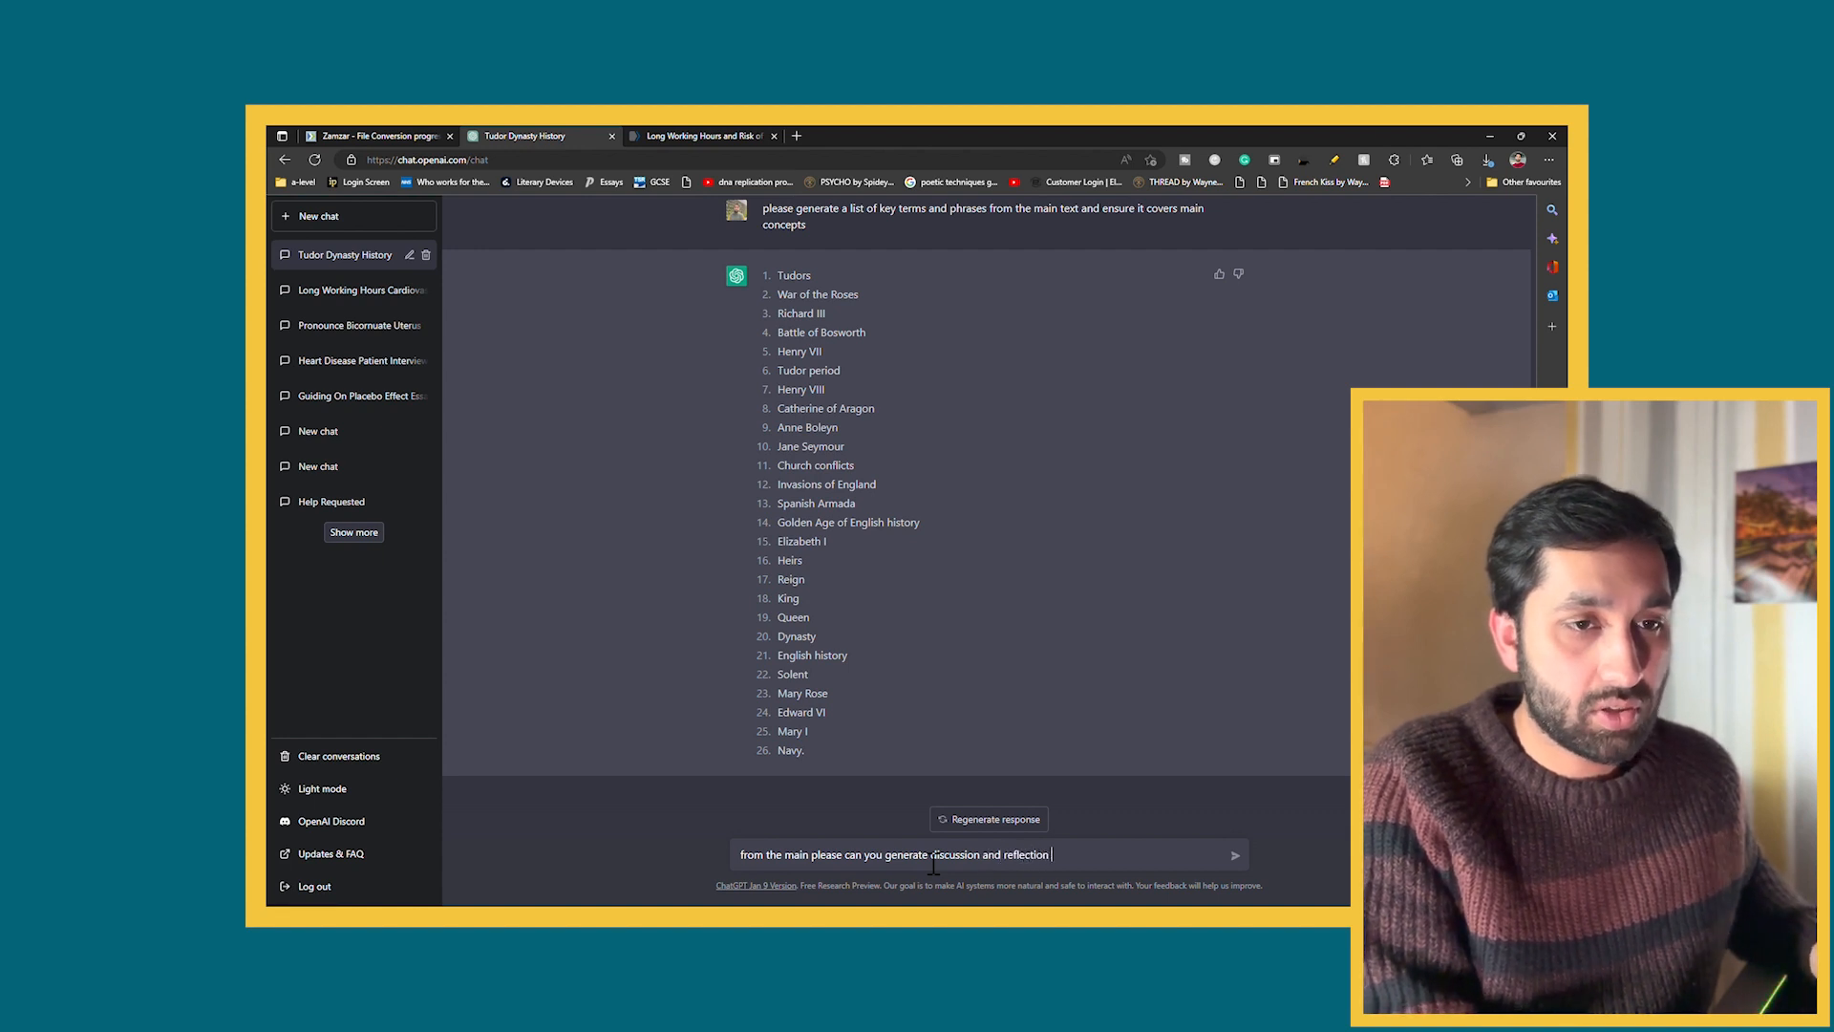
pyautogui.press('Enter')
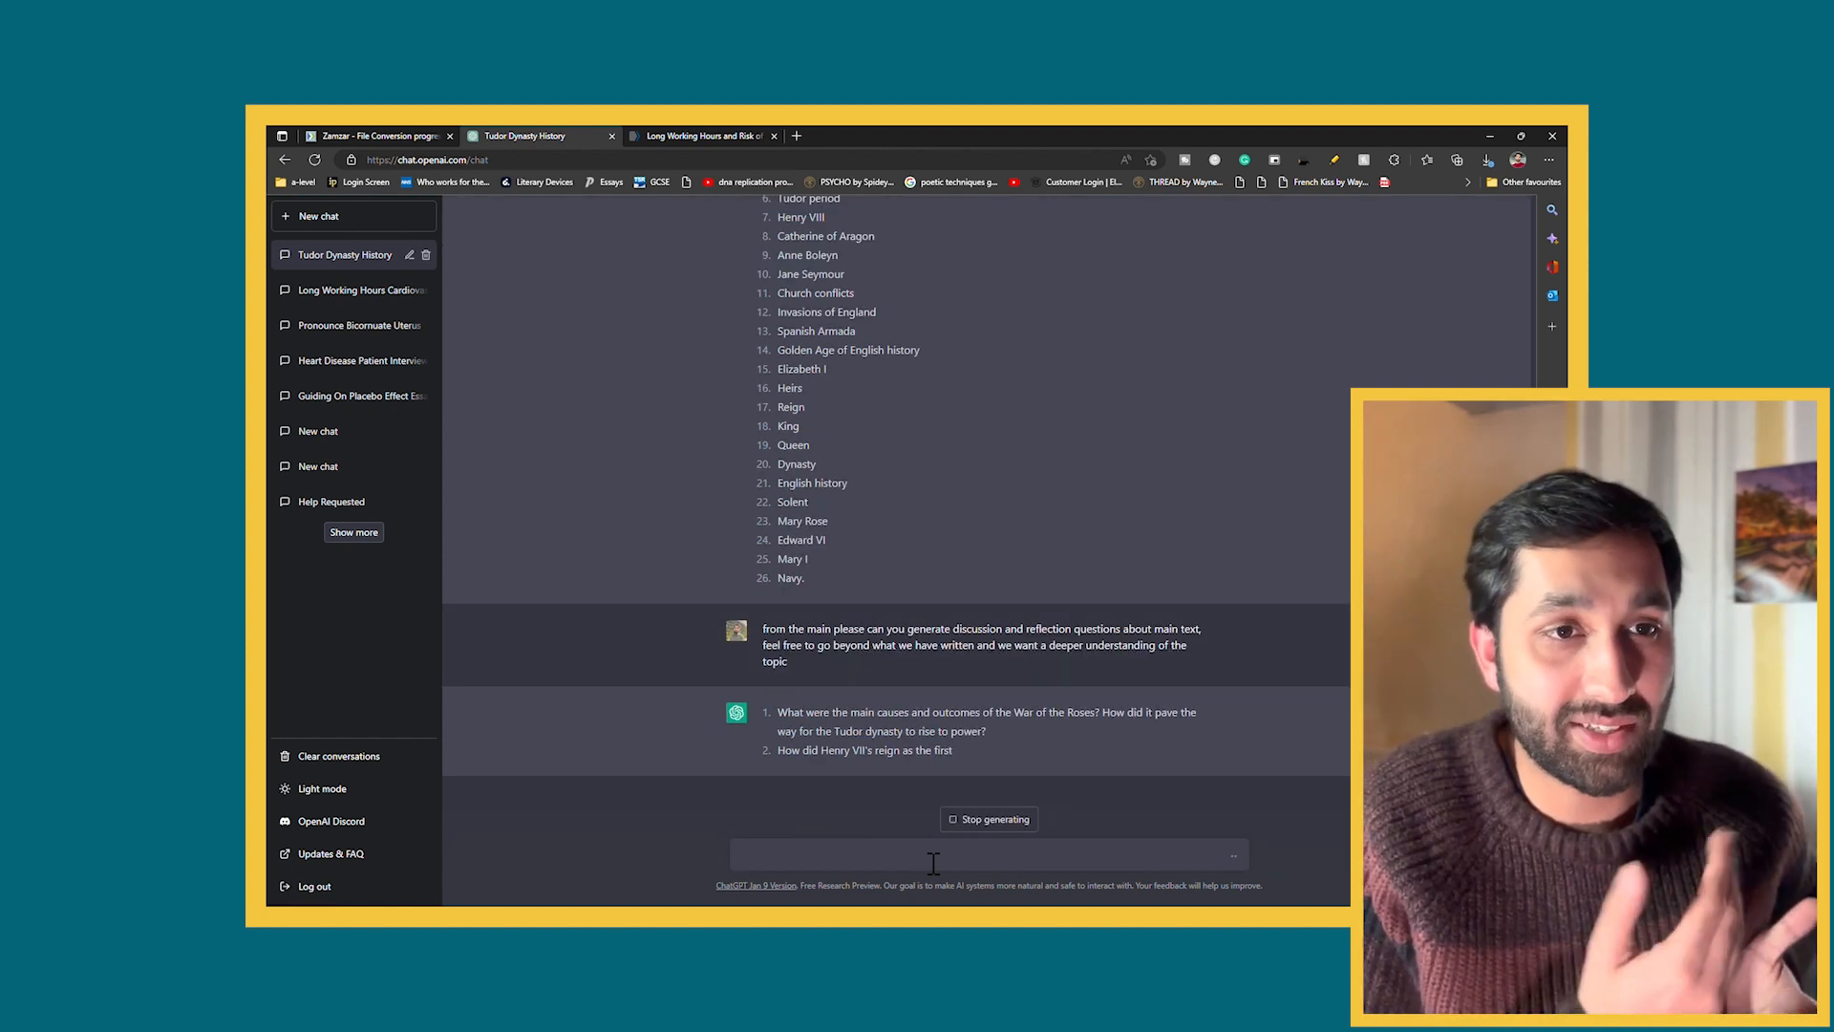